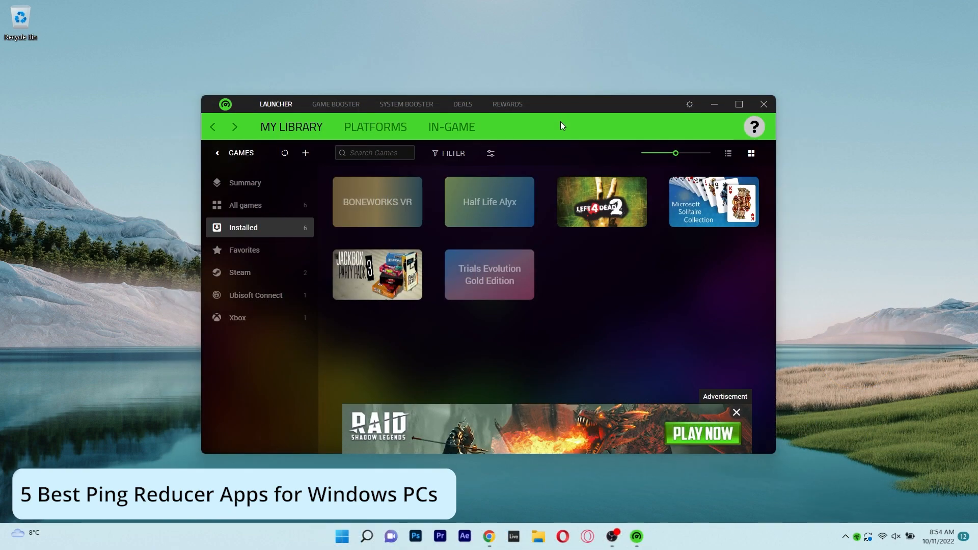
Connect Private Internet Access to the Auto (UK Southampton) server using the power button.
left_click(764, 104)
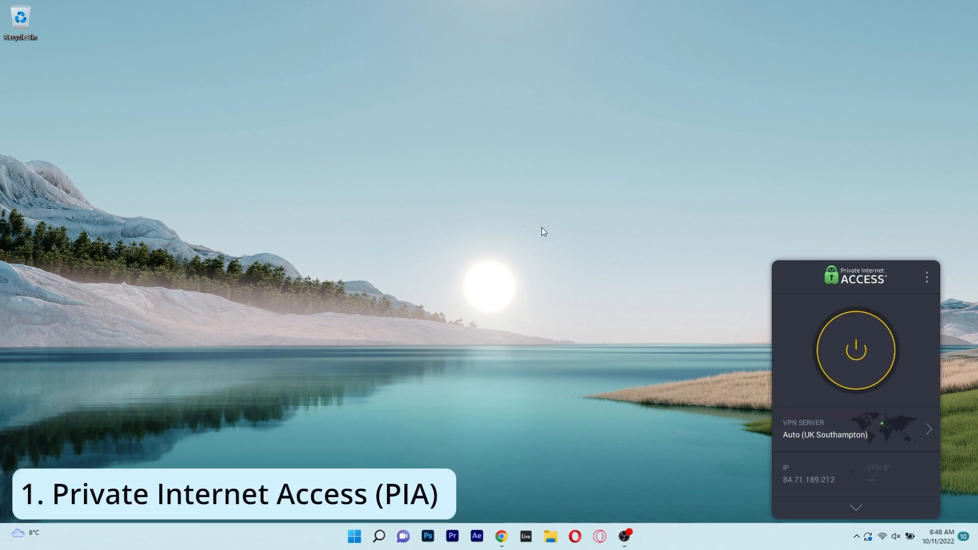
mouse_move(775, 259)
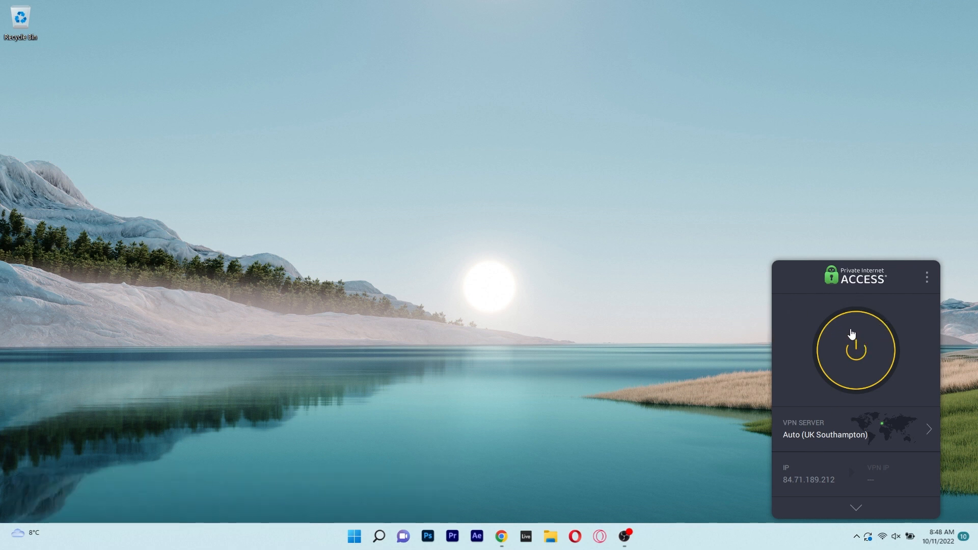
left_click(855, 350)
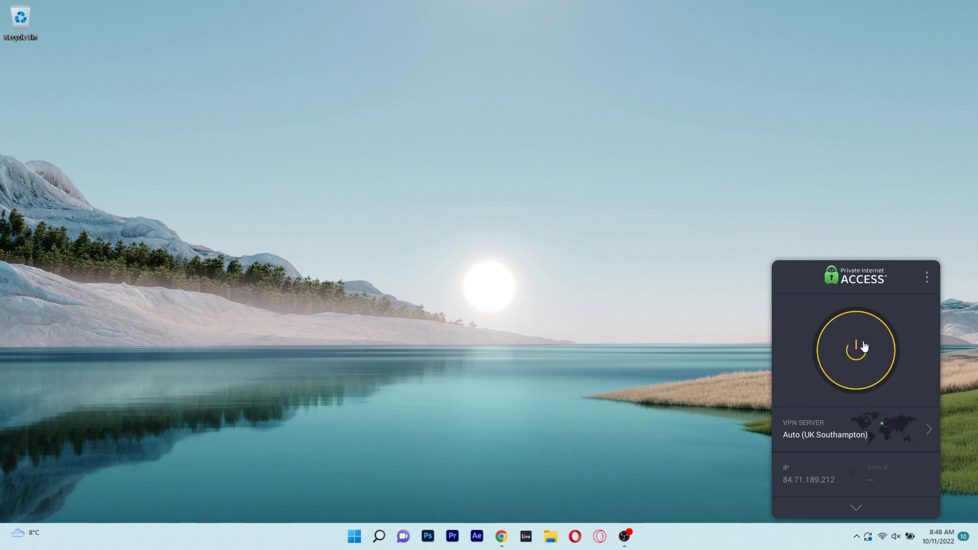
left_click(856, 349)
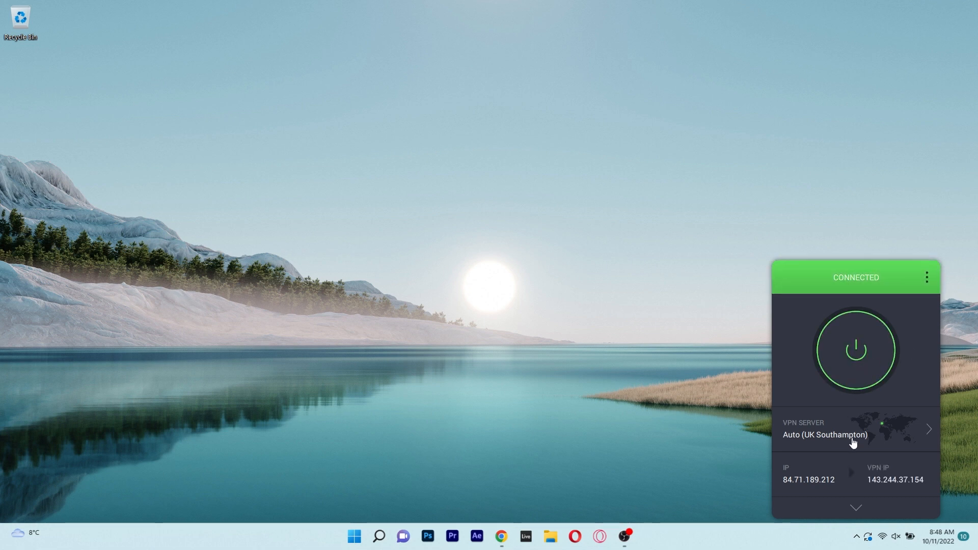
Open the PIA VPN server region list and scroll through the servers and their latencies.
left_click(854, 429)
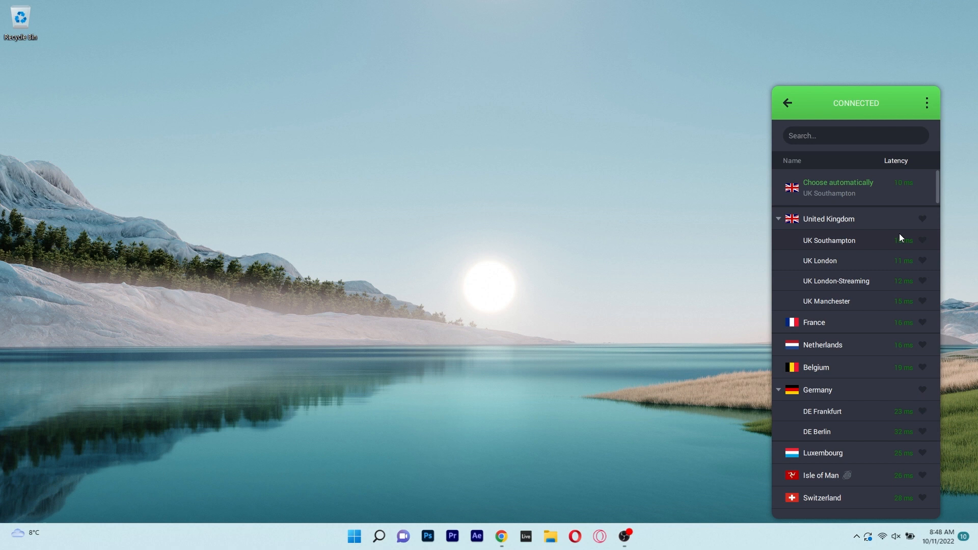
scroll("down", 3)
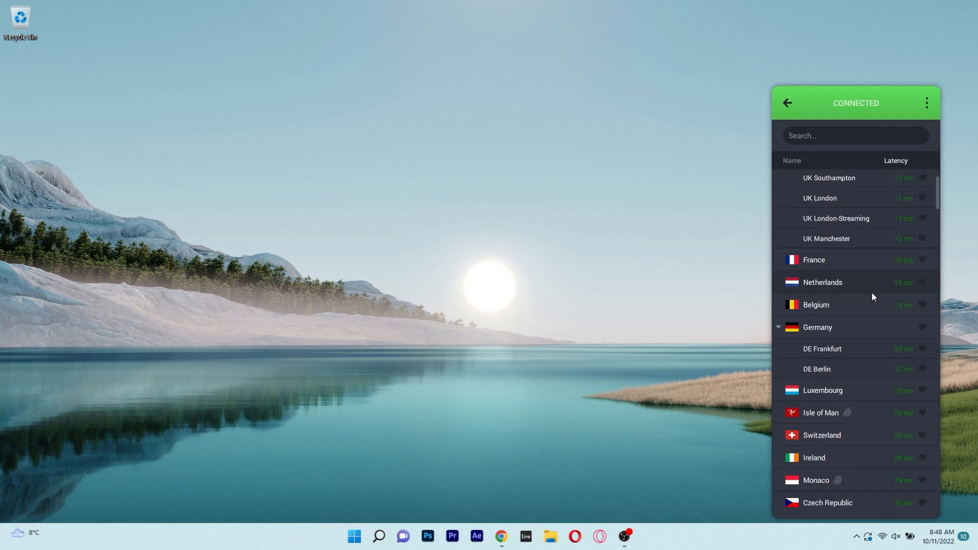
scroll("down", 3)
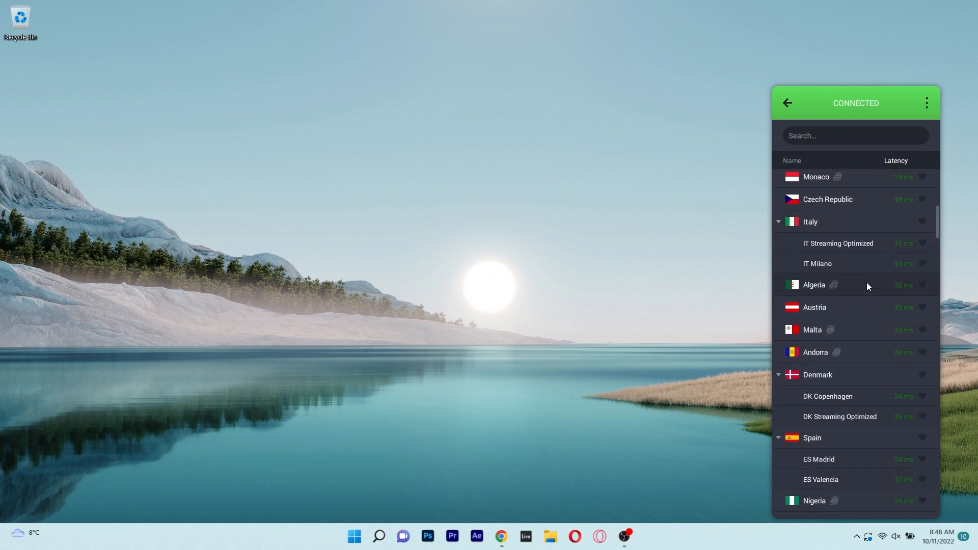
scroll("down", 3)
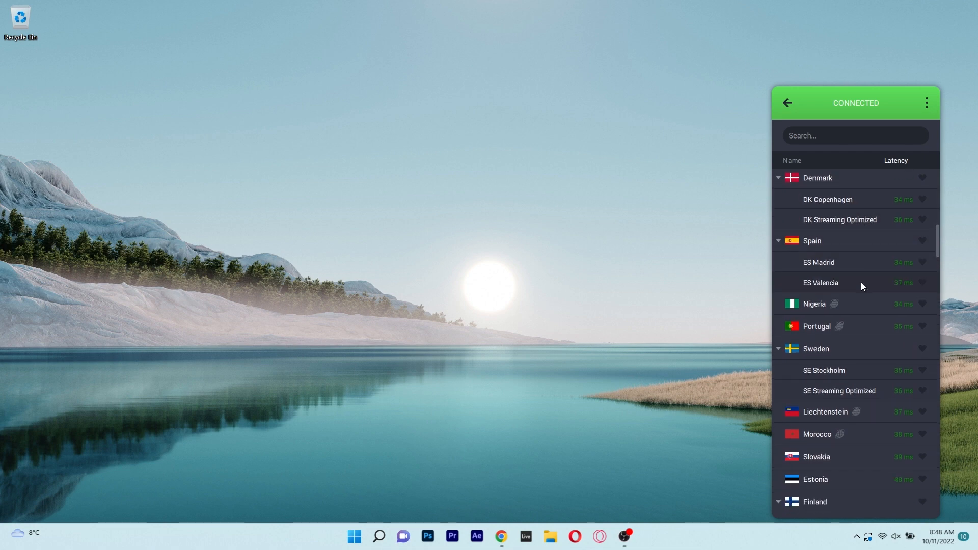
scroll("down", 3)
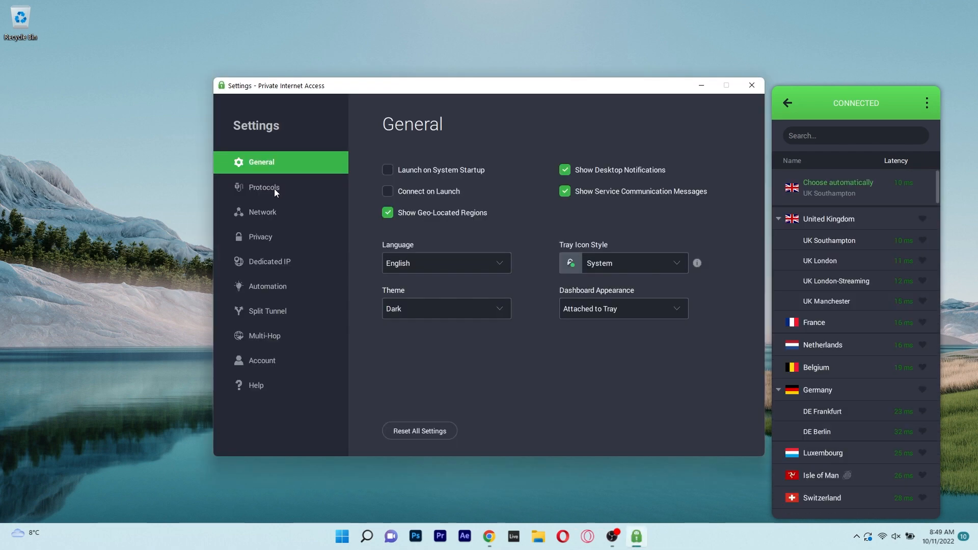
Browse PIA's Protocols, Split Tunnel, Privacy, Network and General settings pages, then close Settings.
left_click(263, 186)
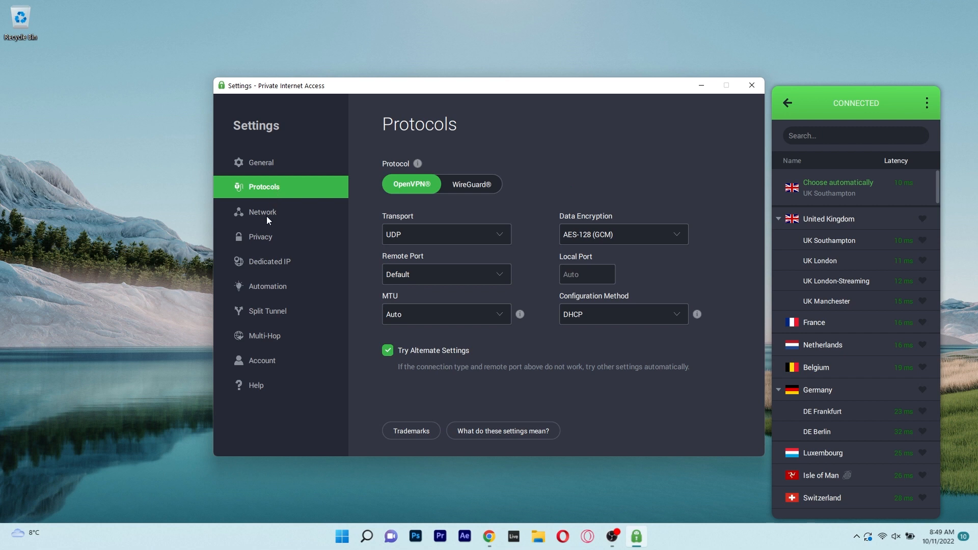
mouse_move(511, 311)
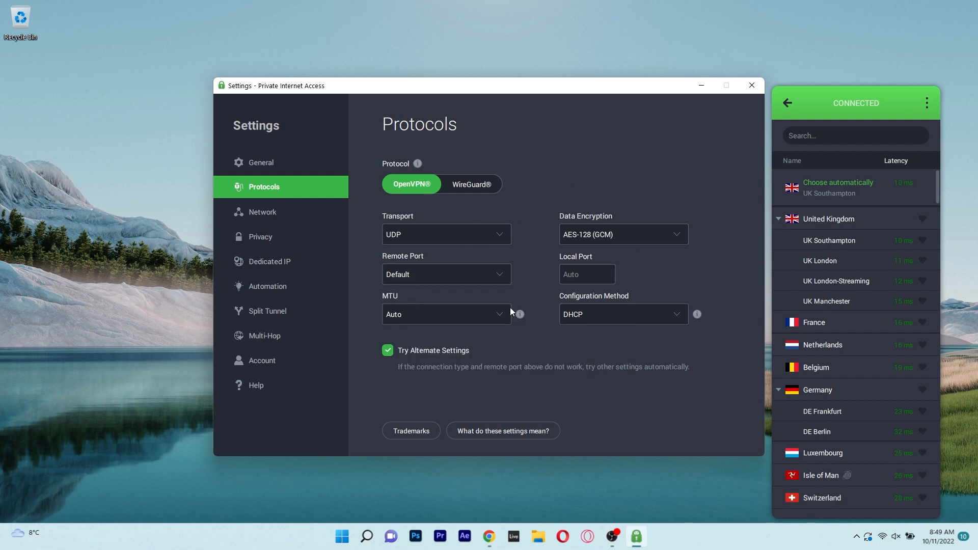
mouse_move(305, 295)
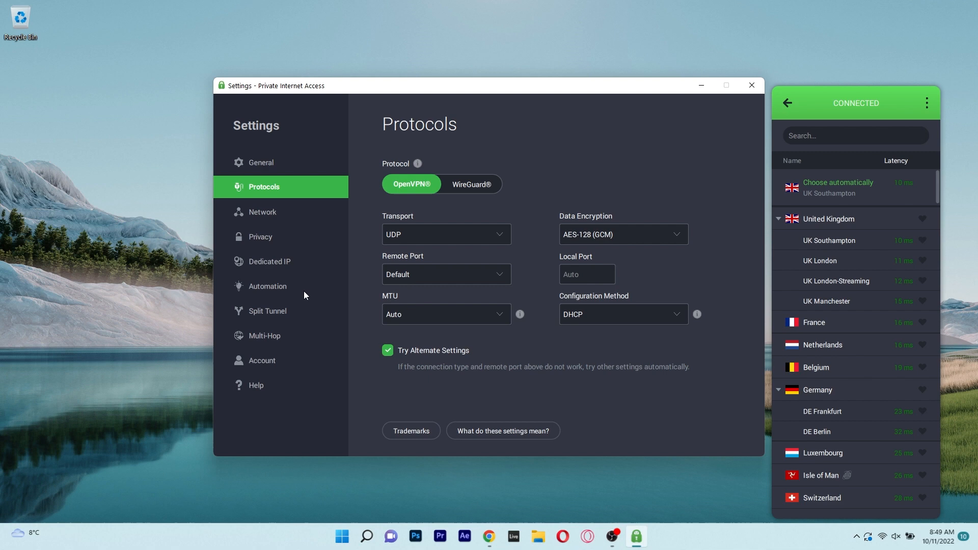
left_click(268, 311)
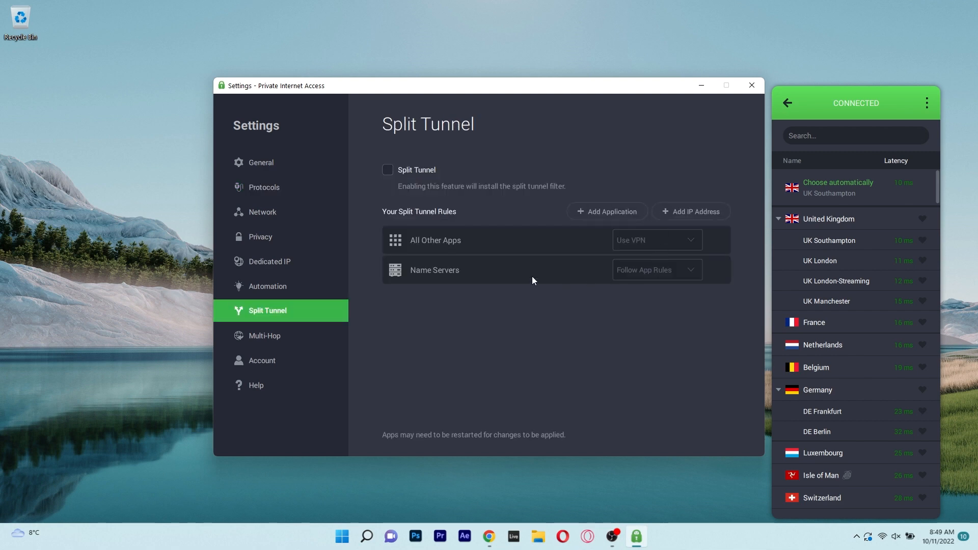
left_click(260, 236)
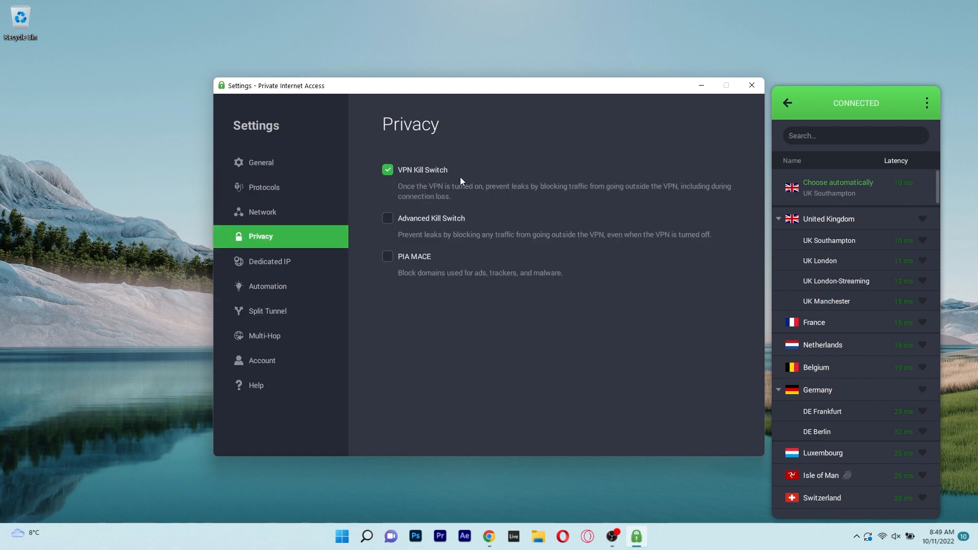
left_click(263, 186)
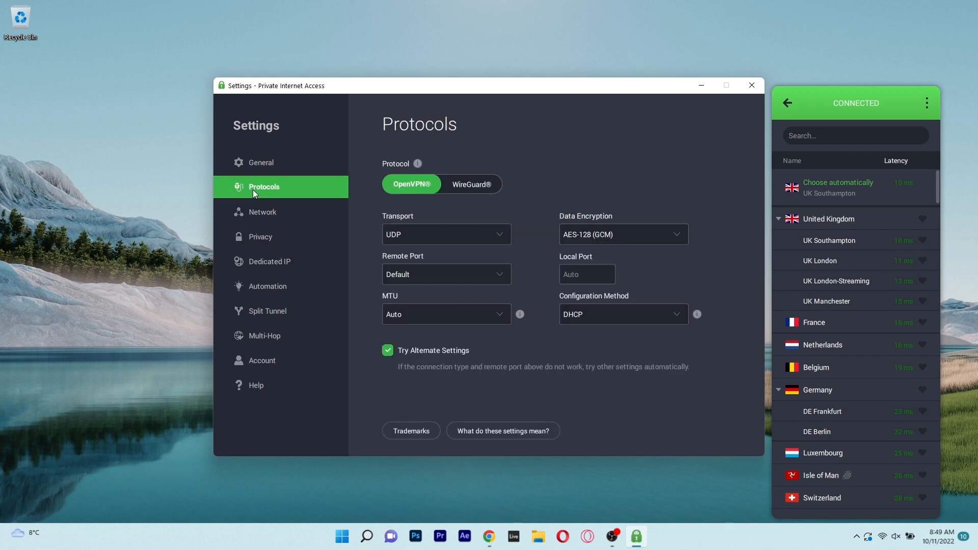
left_click(262, 211)
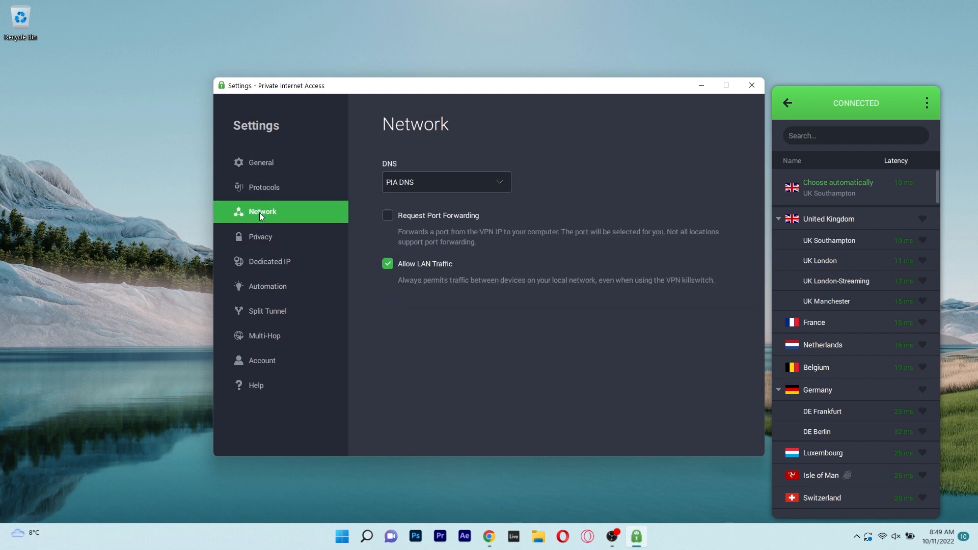
mouse_move(265, 250)
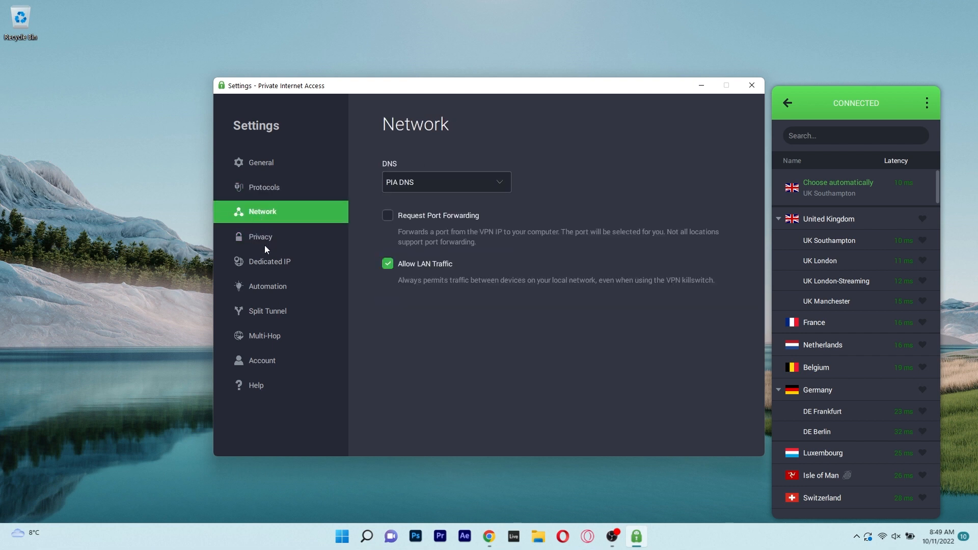
left_click(261, 162)
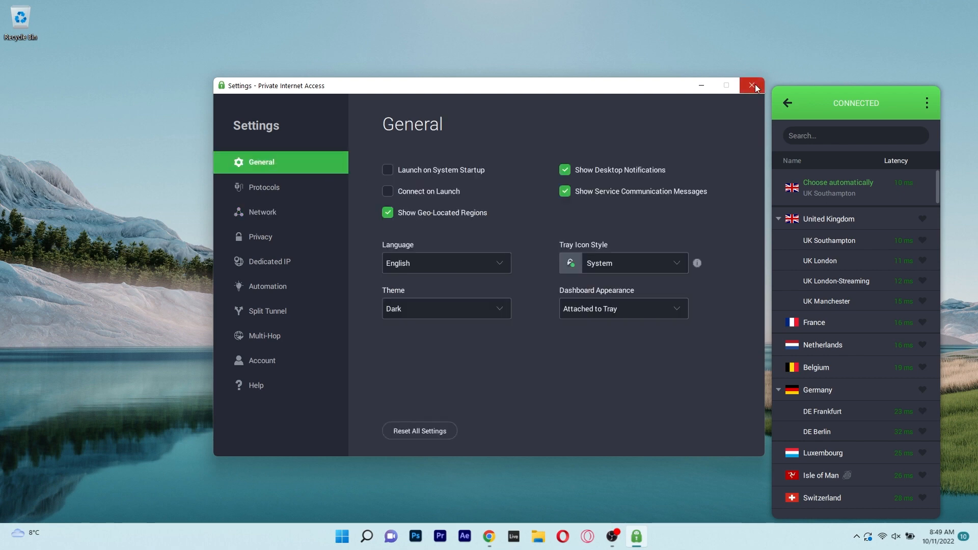
left_click(751, 86)
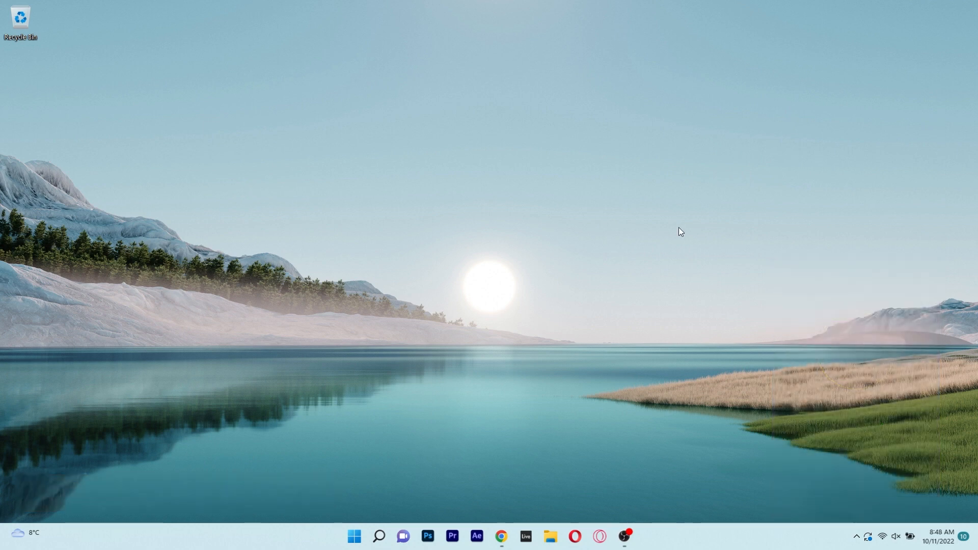
Launch NordVPN, view its Threat Protection page, and return to the server map.
left_click(625, 536)
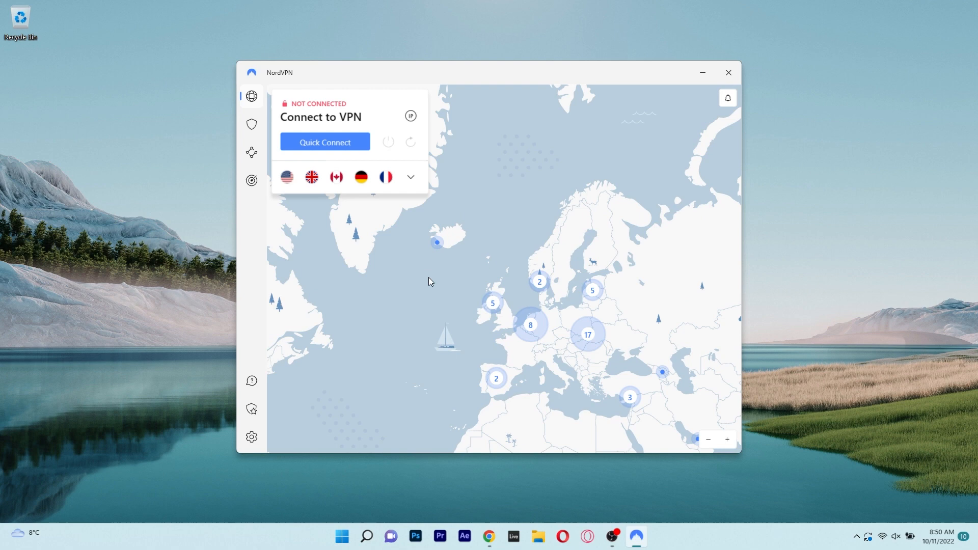
left_click(251, 124)
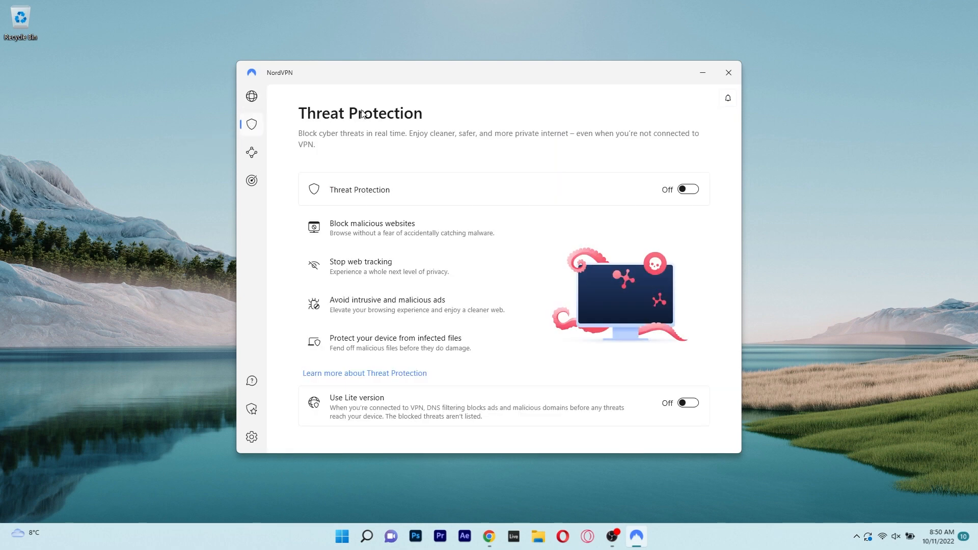
left_click(252, 97)
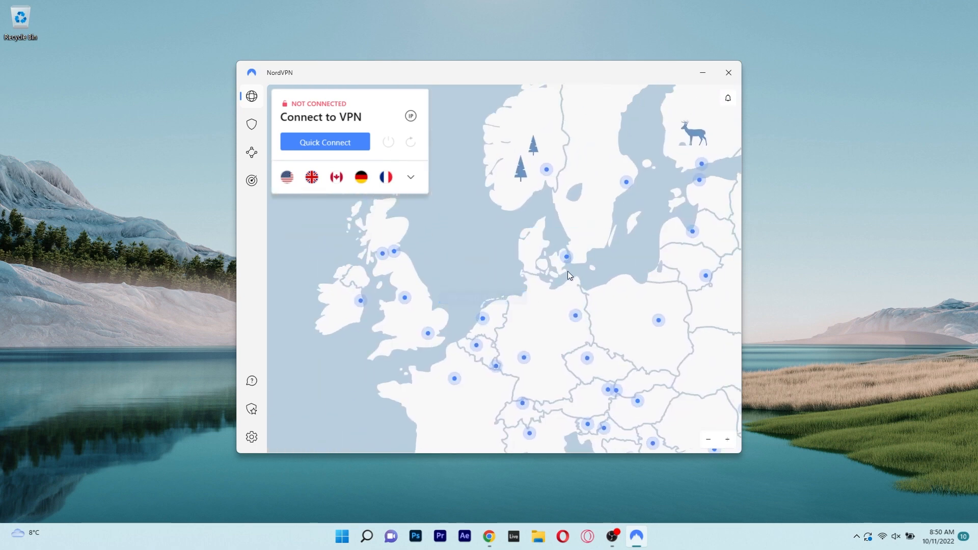
Start connecting NordVPN to Denmark #212 via the Denmark pin on the map.
left_click(567, 256)
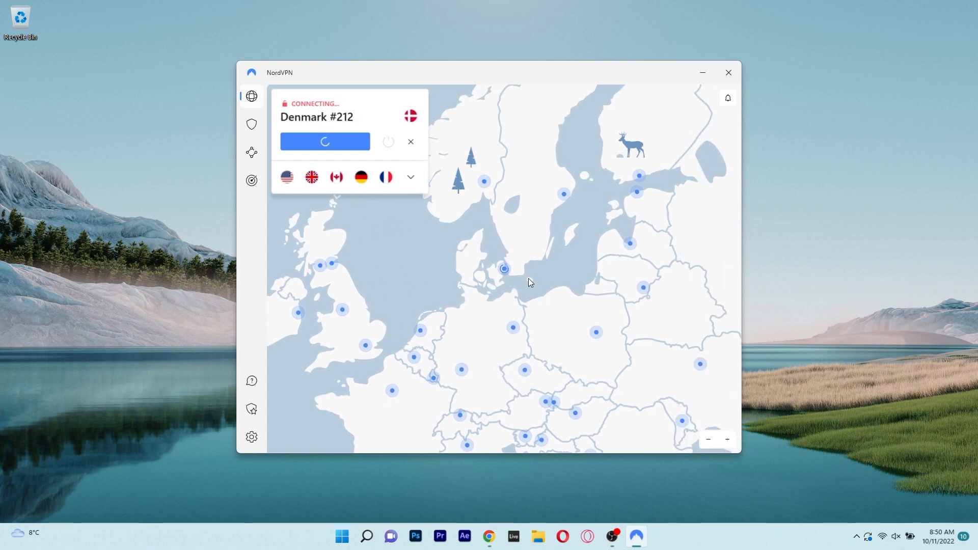
mouse_move(523, 276)
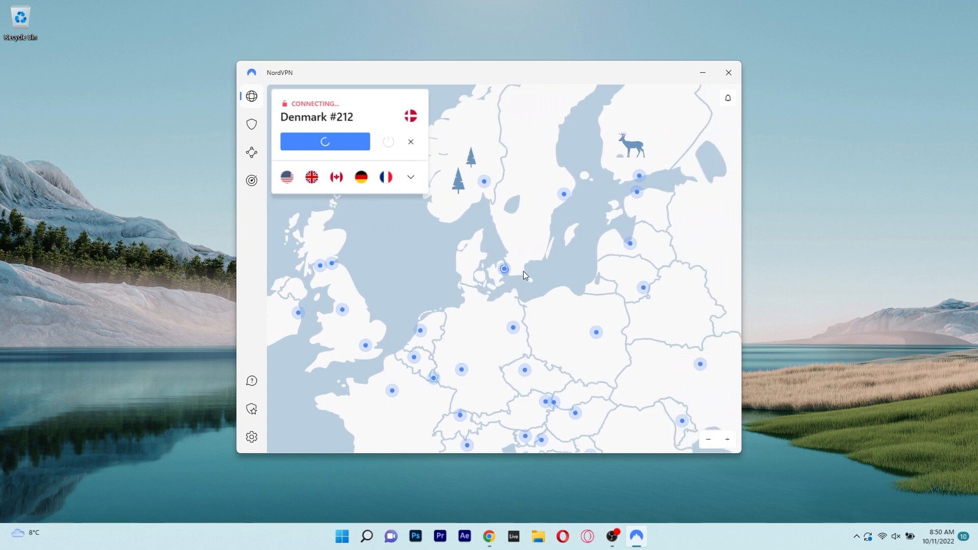
mouse_move(503, 269)
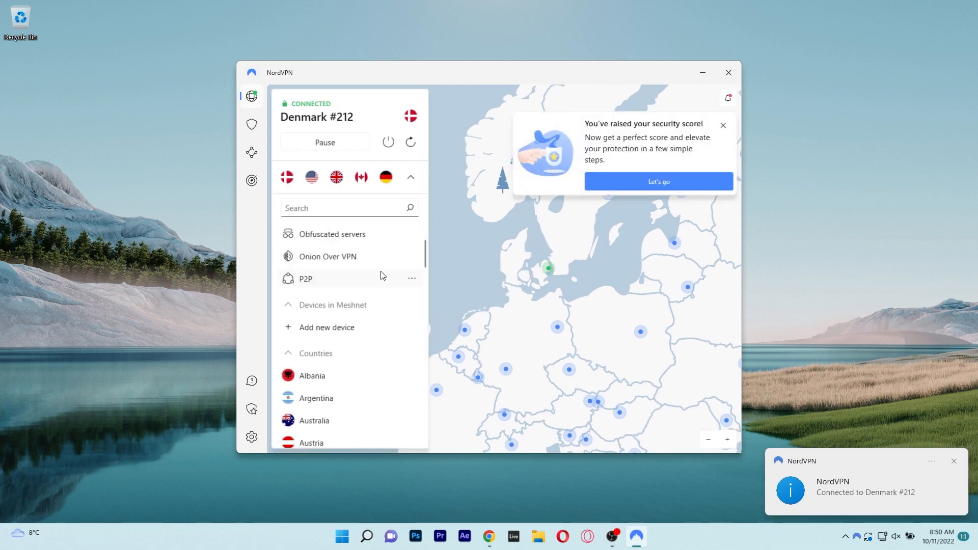
Scroll through NordVPN's Countries server list, then collapse it back to the map.
scroll("down", 3)
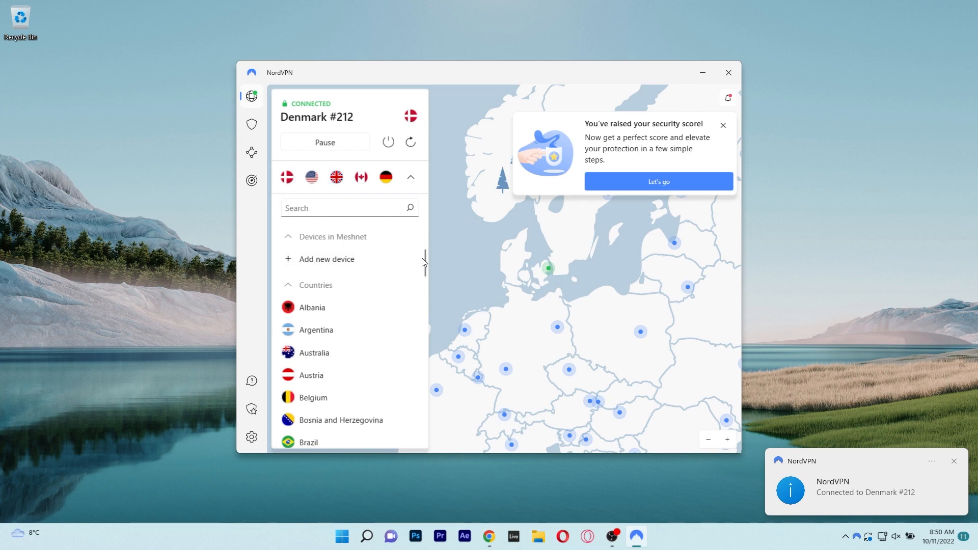
scroll("down", 3)
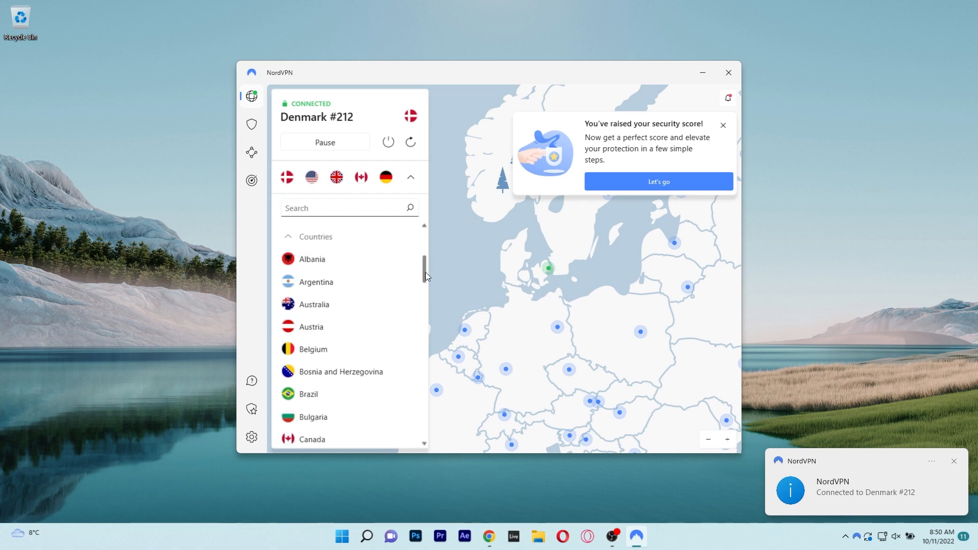
scroll("down", 3)
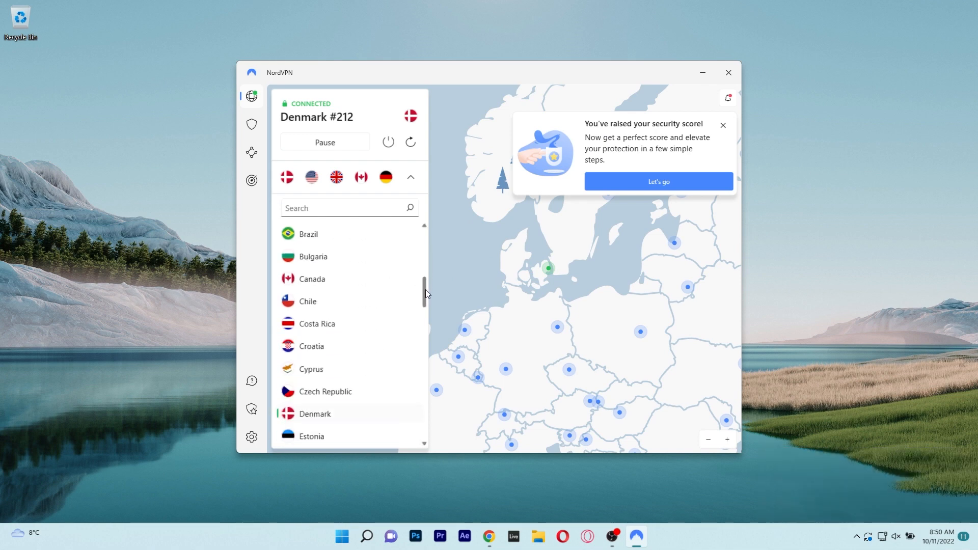
scroll("down", 3)
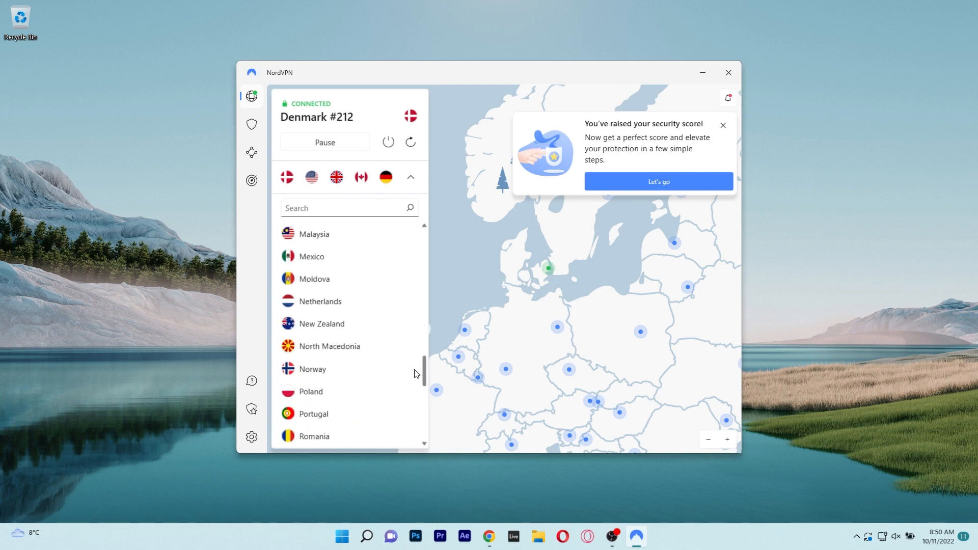
scroll("down", 3)
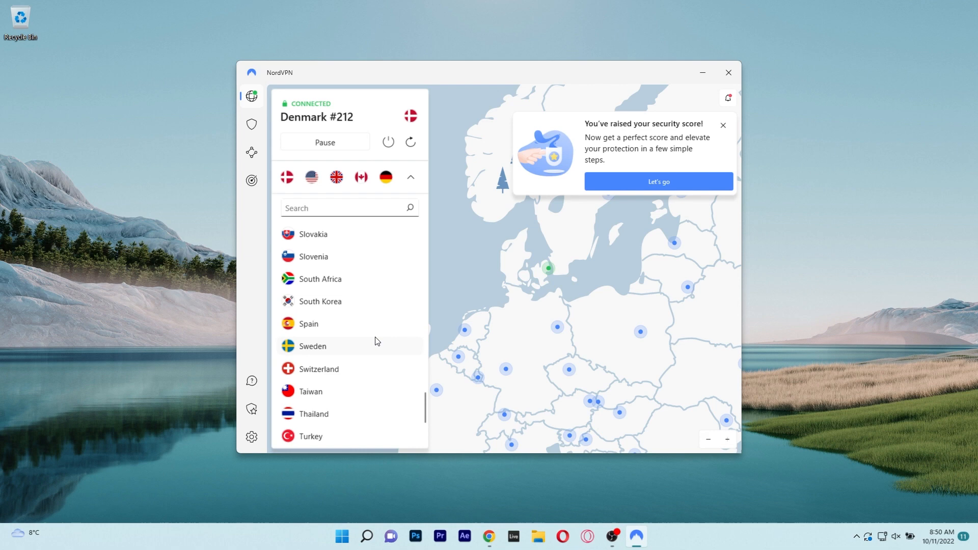
left_click(409, 177)
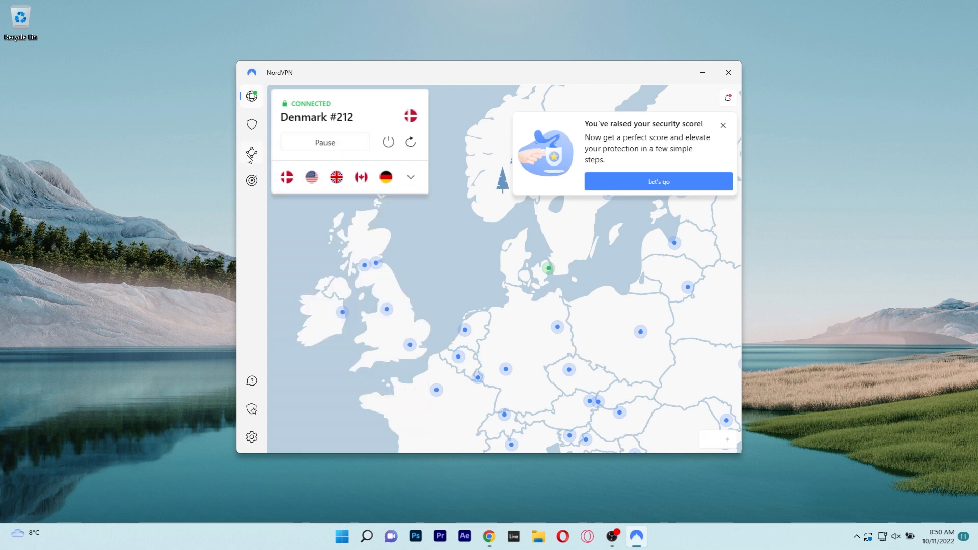
View NordVPN's Threat Protection page with both protections off, then close the app.
left_click(251, 123)
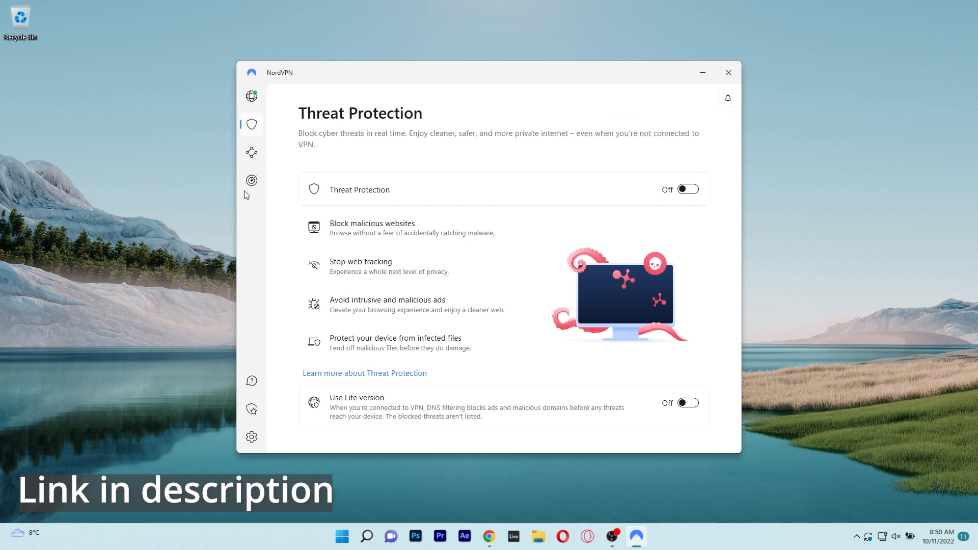
left_click(728, 72)
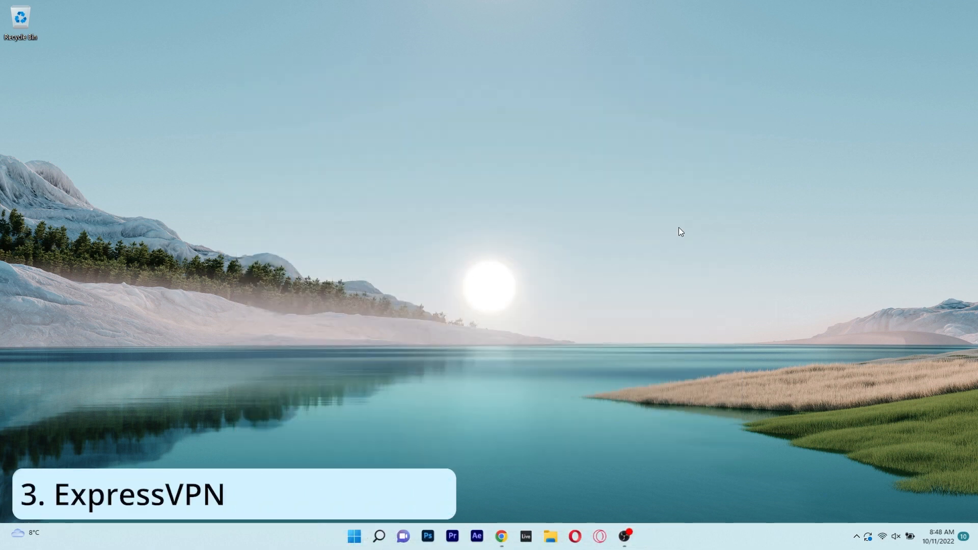
Launch ExpressVPN and open VPN Locations from the UK - London location card.
left_click(635, 536)
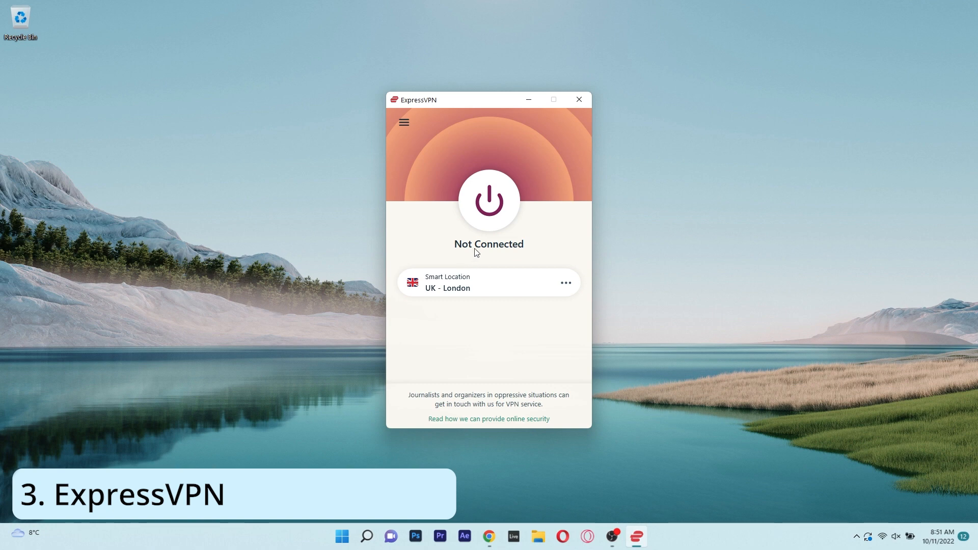
mouse_move(458, 239)
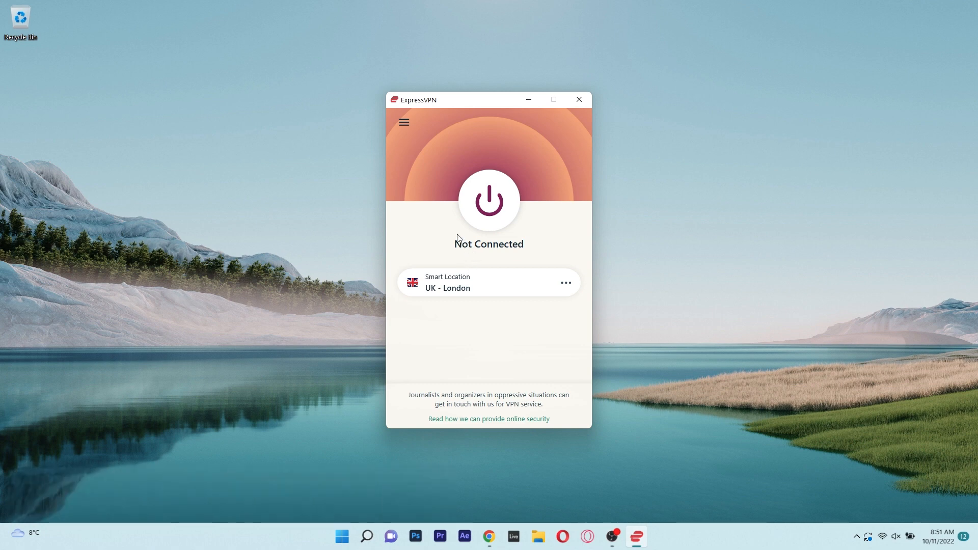
mouse_move(525, 255)
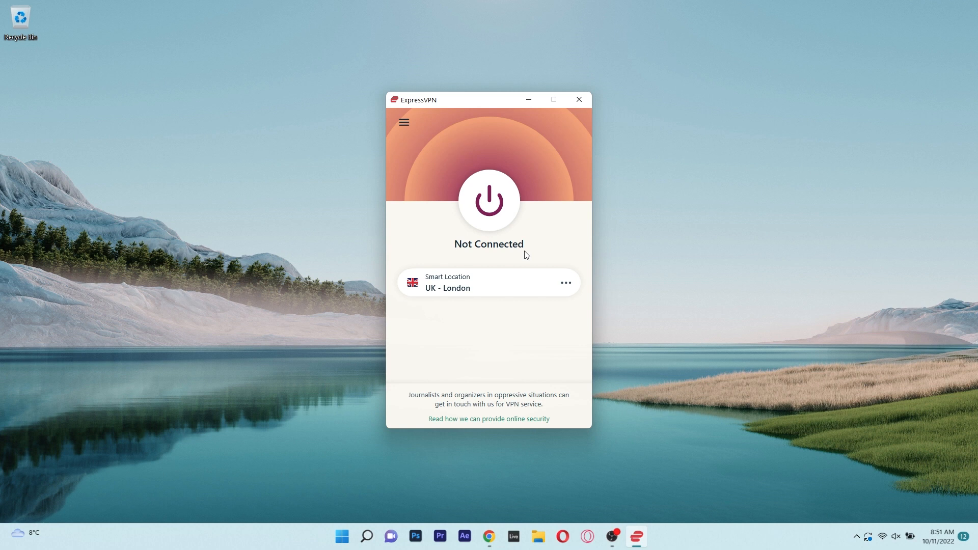
left_click(564, 282)
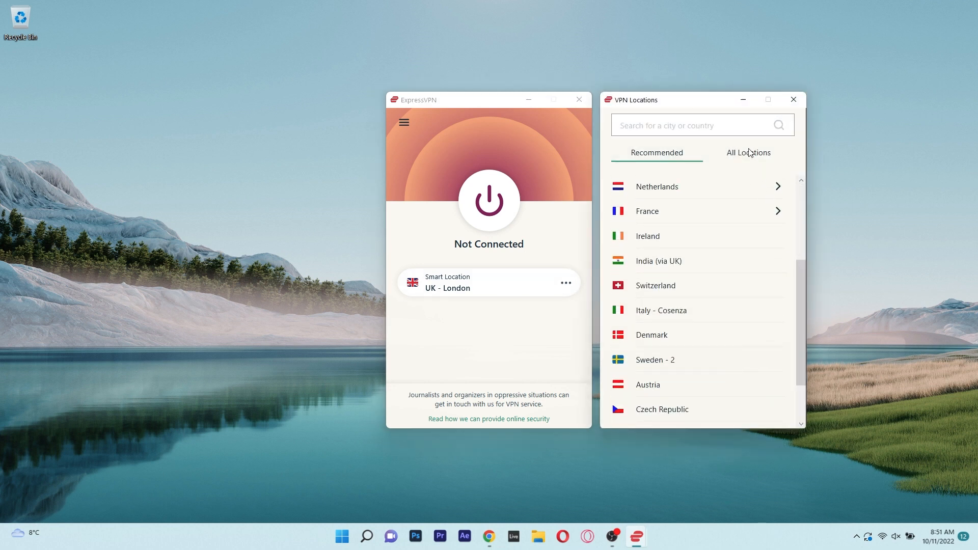
View ExpressVPN's All Locations tab, then connect to the UK - London smart location.
left_click(747, 152)
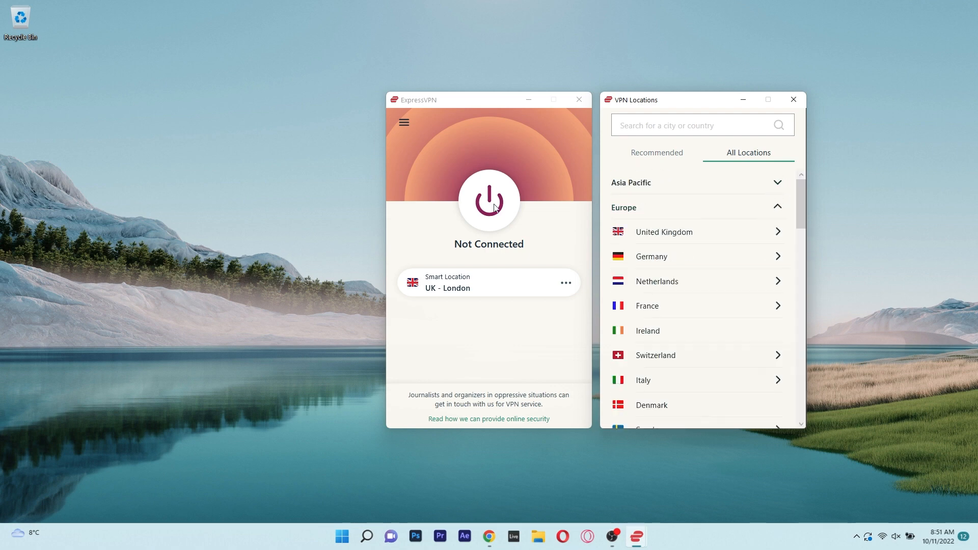
left_click(489, 201)
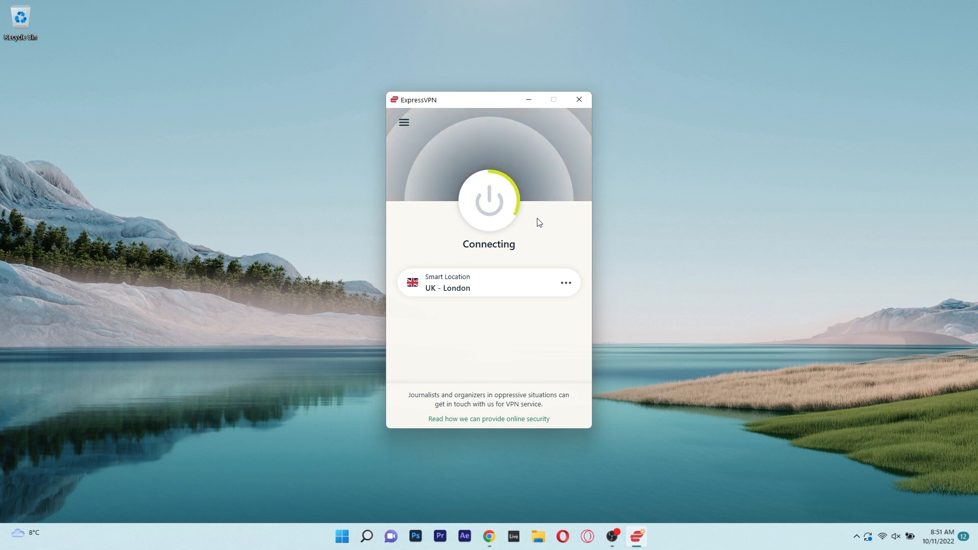
mouse_move(545, 234)
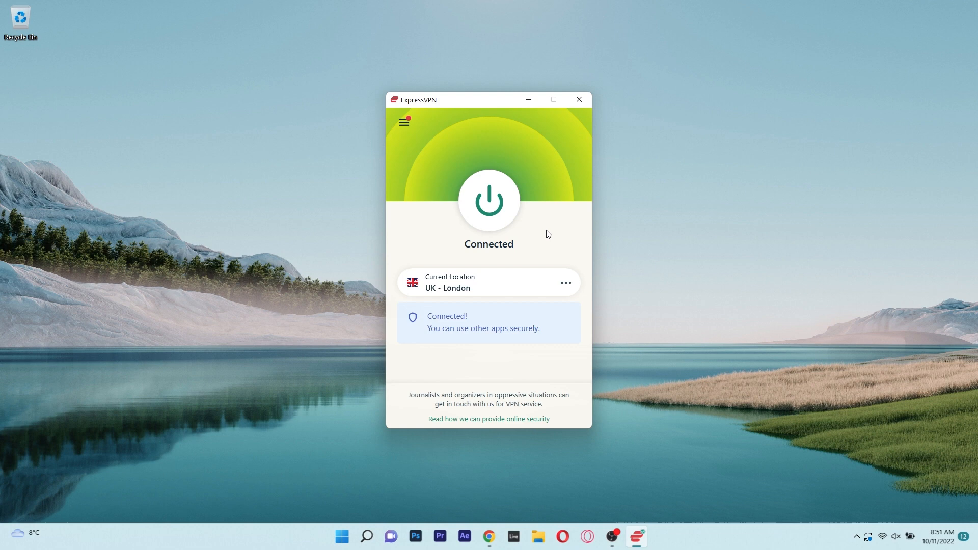
Open ExpressVPN Options and browse the Advanced, Browsers, Shortcuts, Protocol and General tabs.
left_click(403, 121)
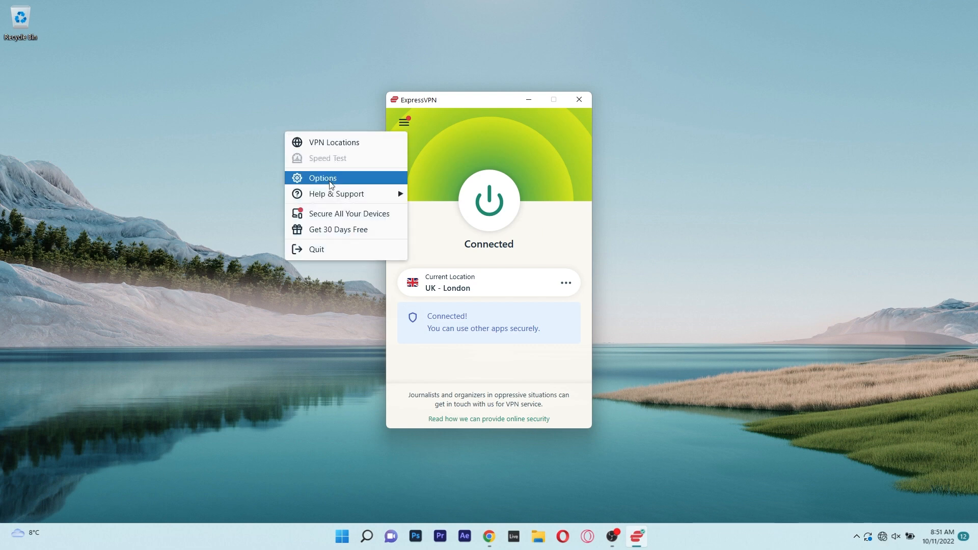
left_click(322, 178)
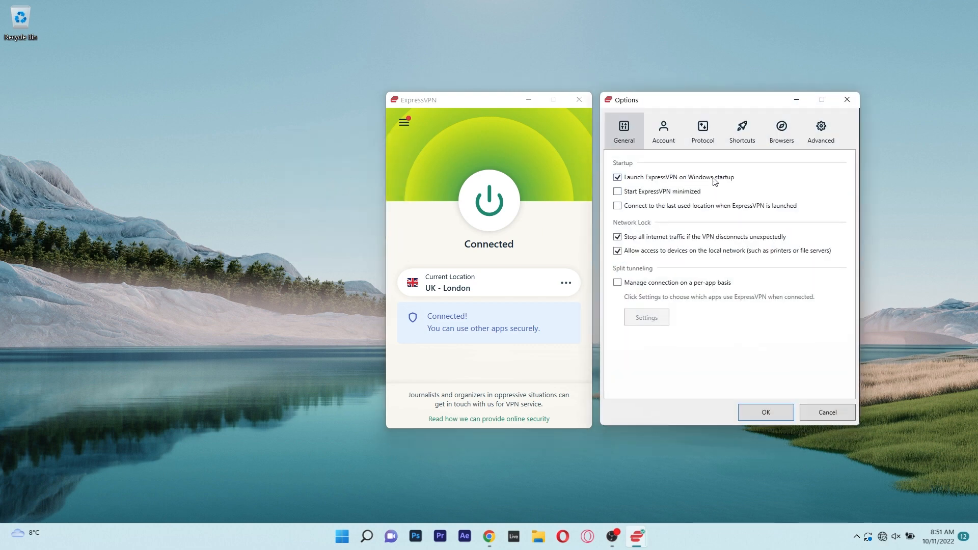
left_click(821, 130)
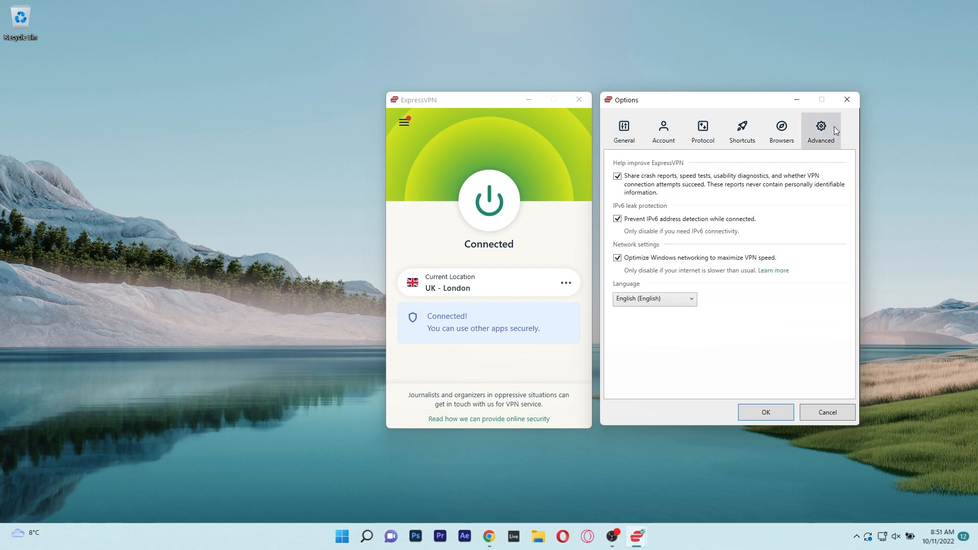
left_click(780, 130)
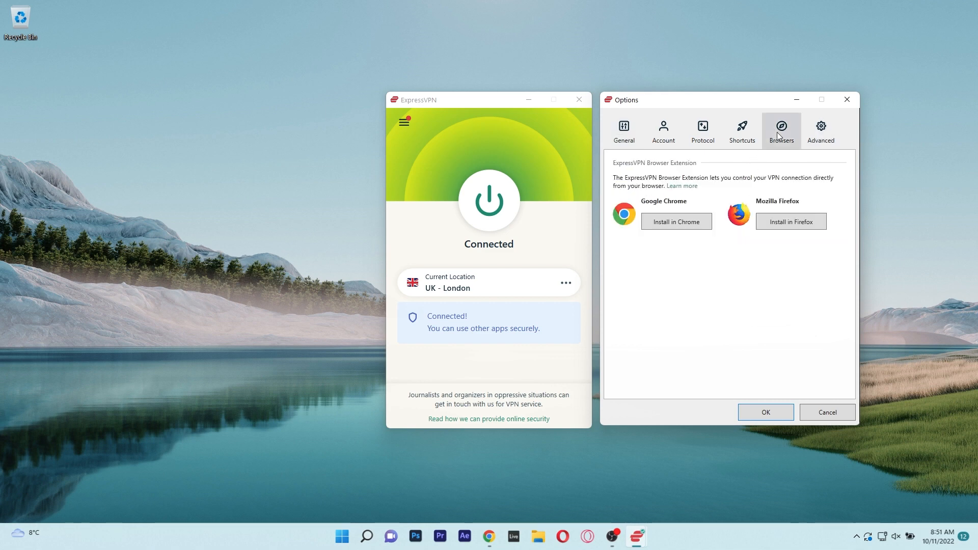
left_click(742, 130)
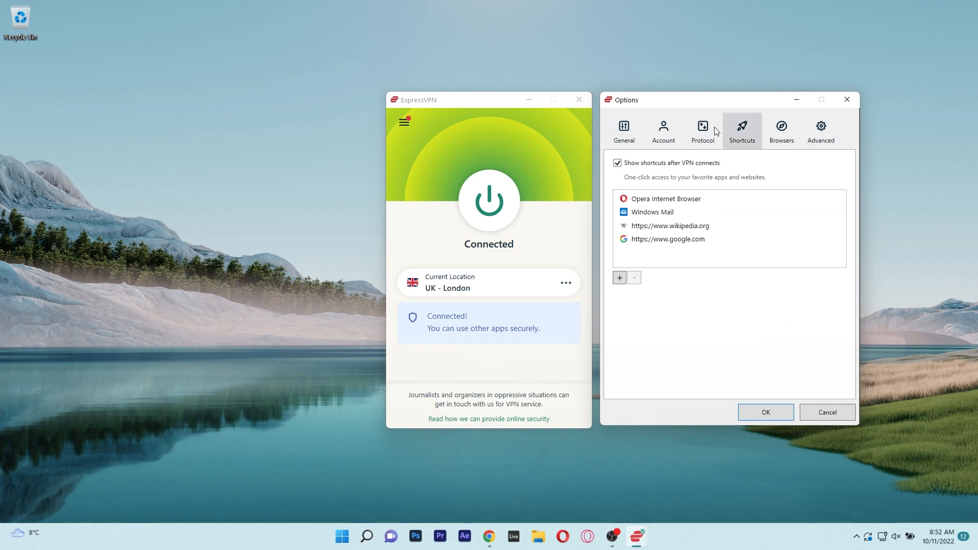
left_click(702, 130)
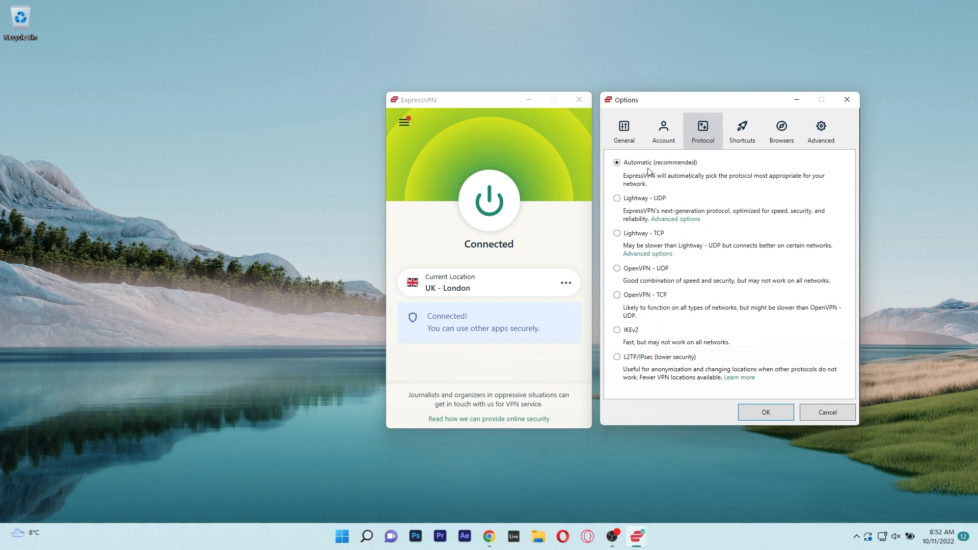
left_click(663, 130)
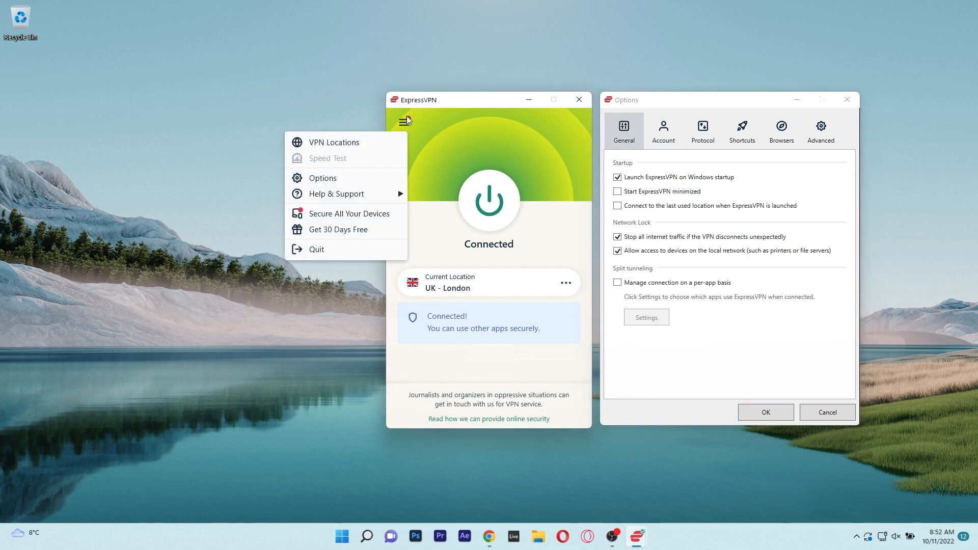
Show ExpressVPN's All Locations list with the European countries while connected to UK - London.
left_click(336, 142)
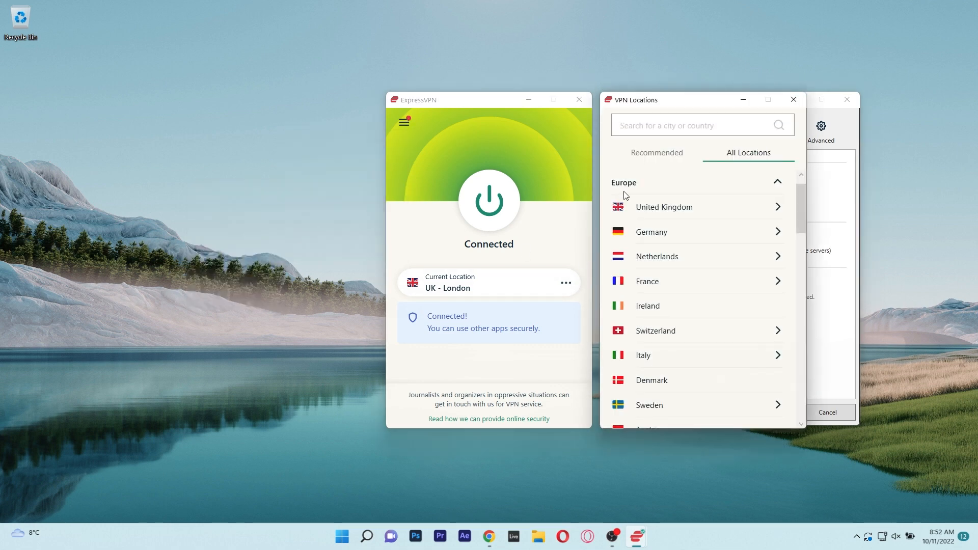
mouse_move(693, 215)
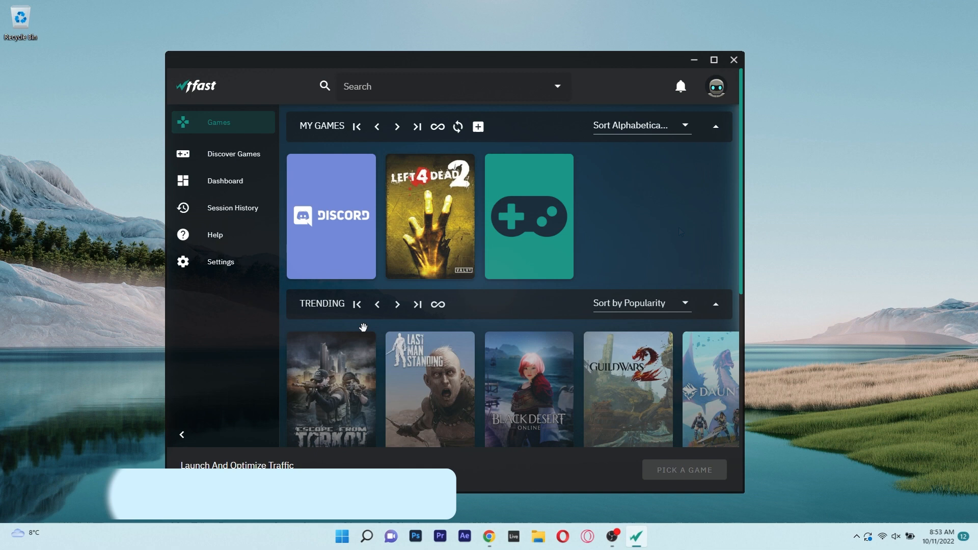
Browse WTFast's profile settings, Discover Games and Dashboard pages, ending on the My Games library.
scroll("down", 3)
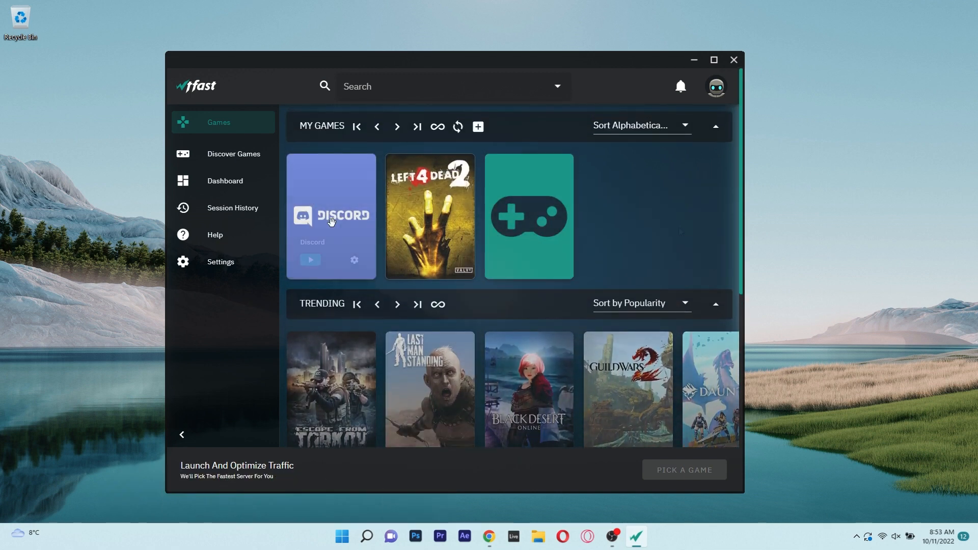
mouse_move(429, 229)
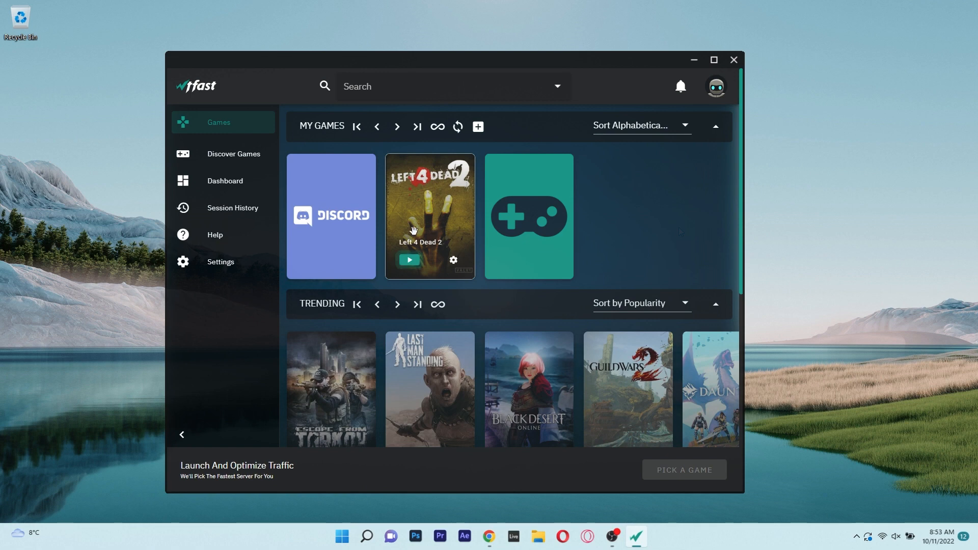
left_click(220, 261)
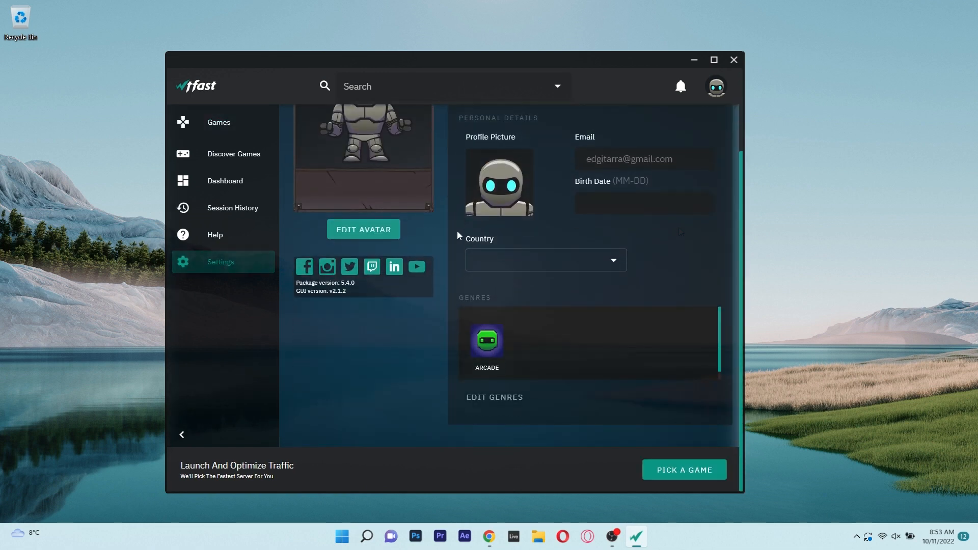
left_click(234, 153)
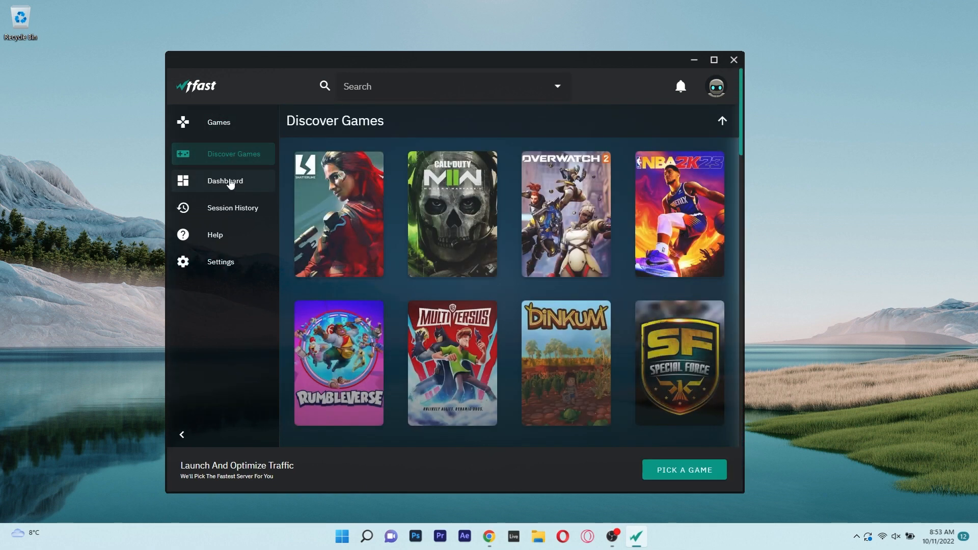
left_click(225, 181)
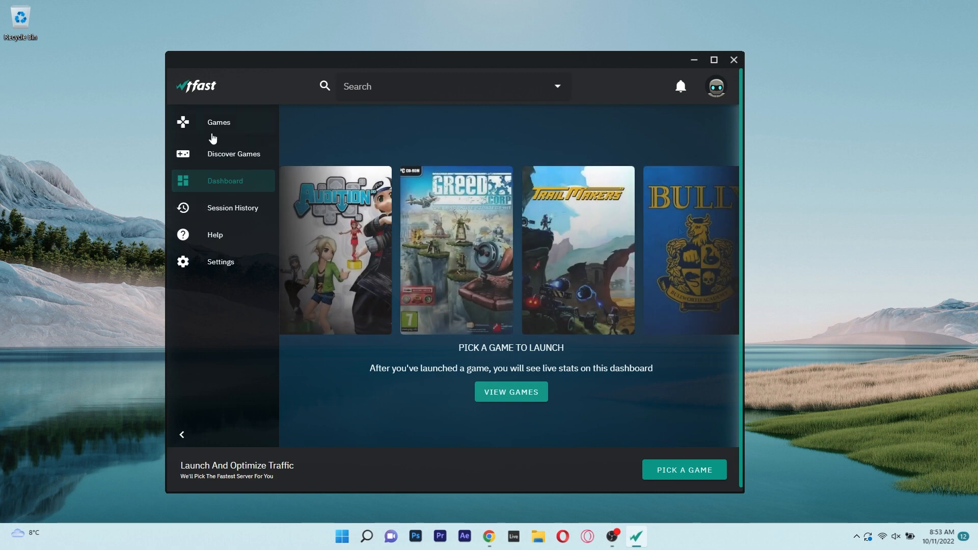
left_click(218, 122)
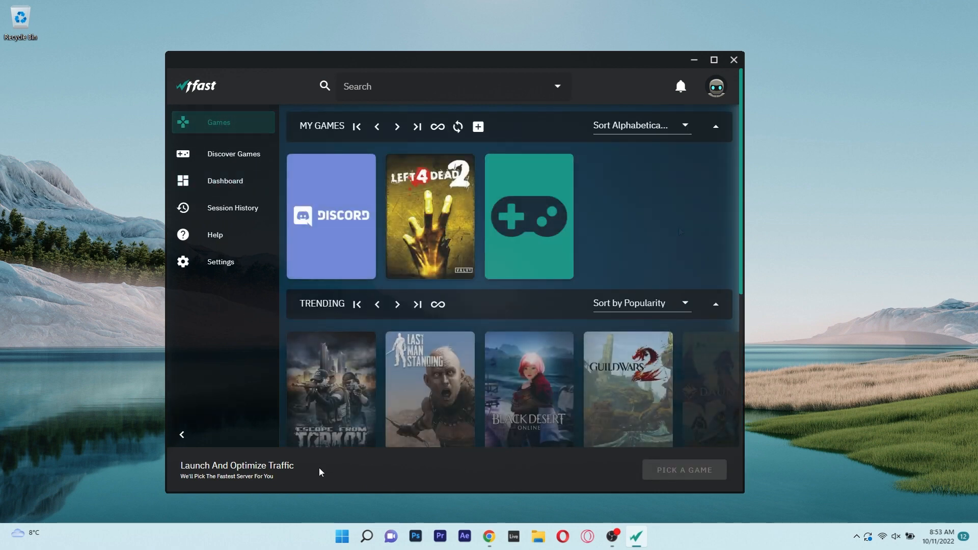
mouse_move(430, 216)
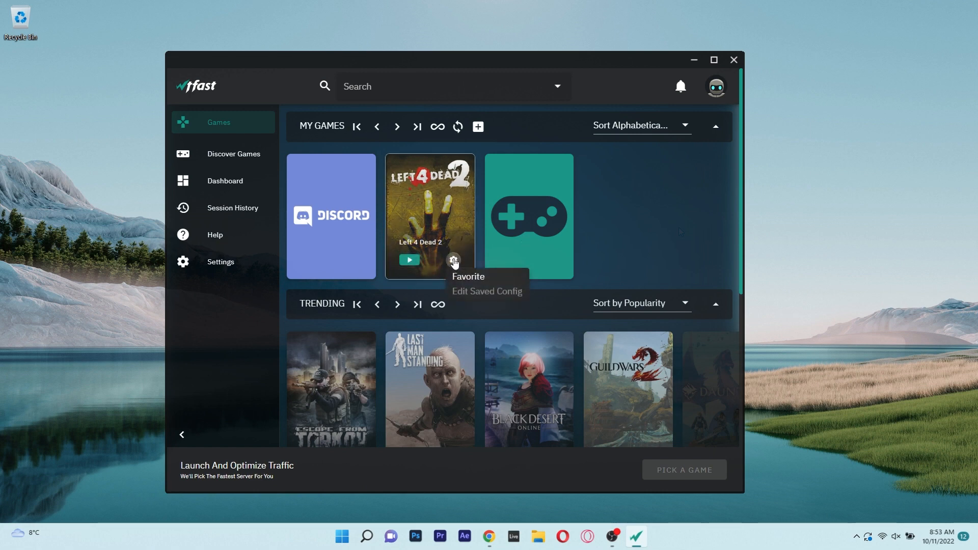
mouse_move(476, 284)
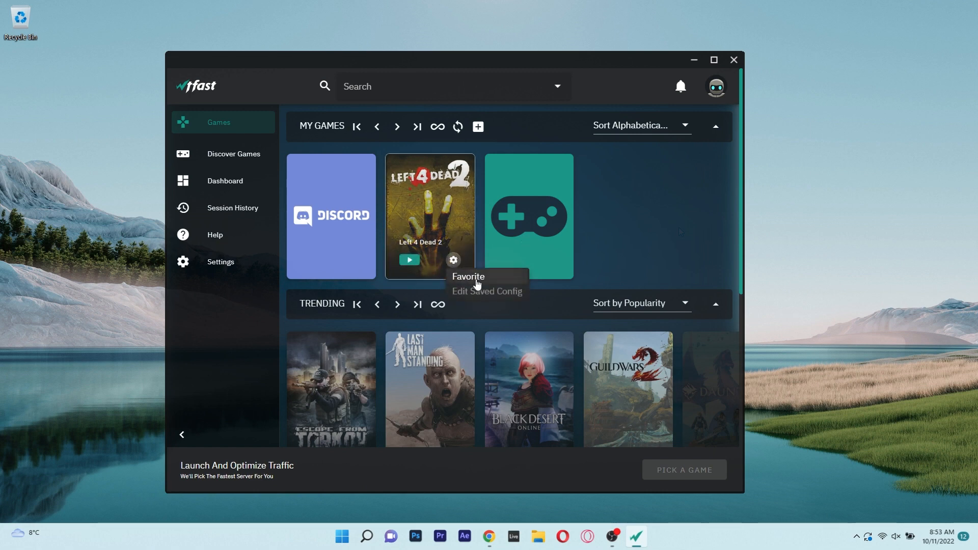
scroll("down", 3)
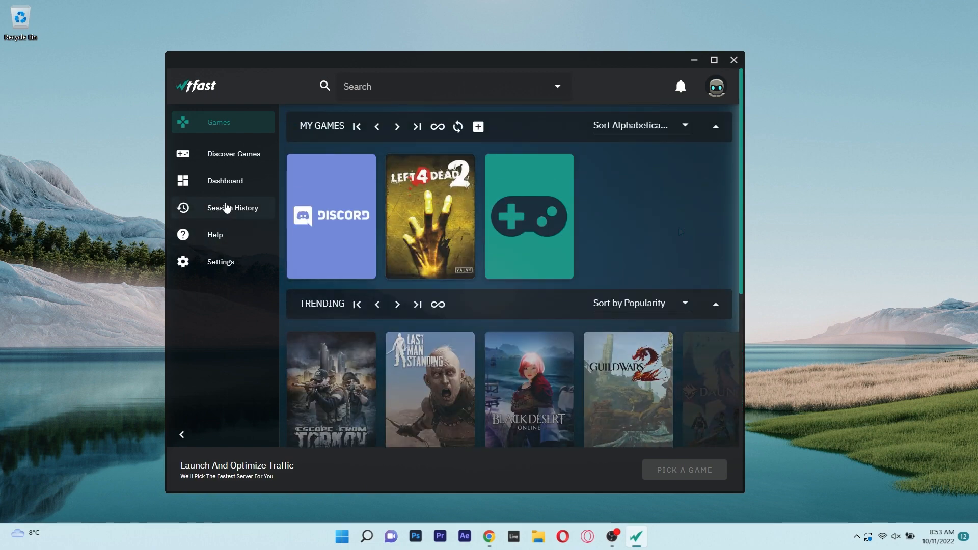
View WTFast's Dashboard, Discover Games and Session History reports, then close the app.
left_click(225, 181)
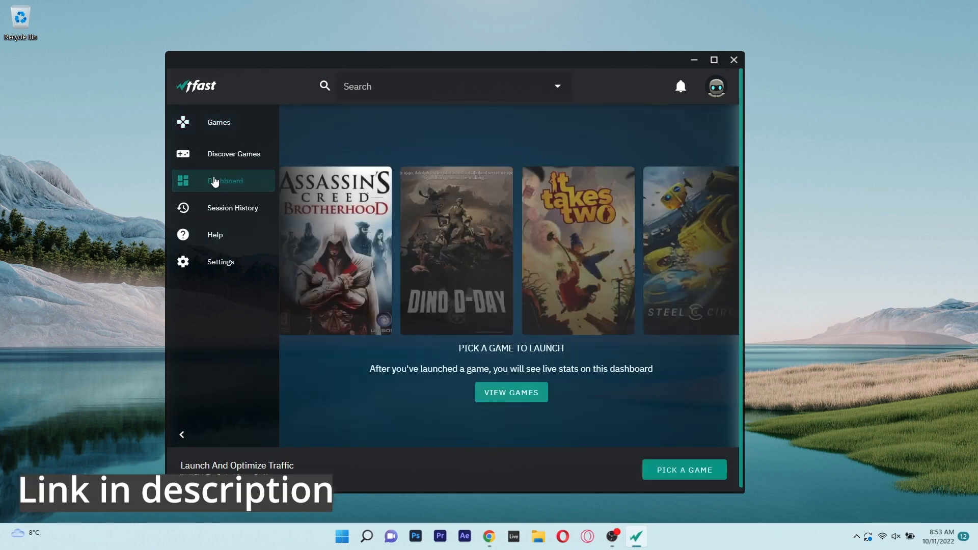
left_click(233, 154)
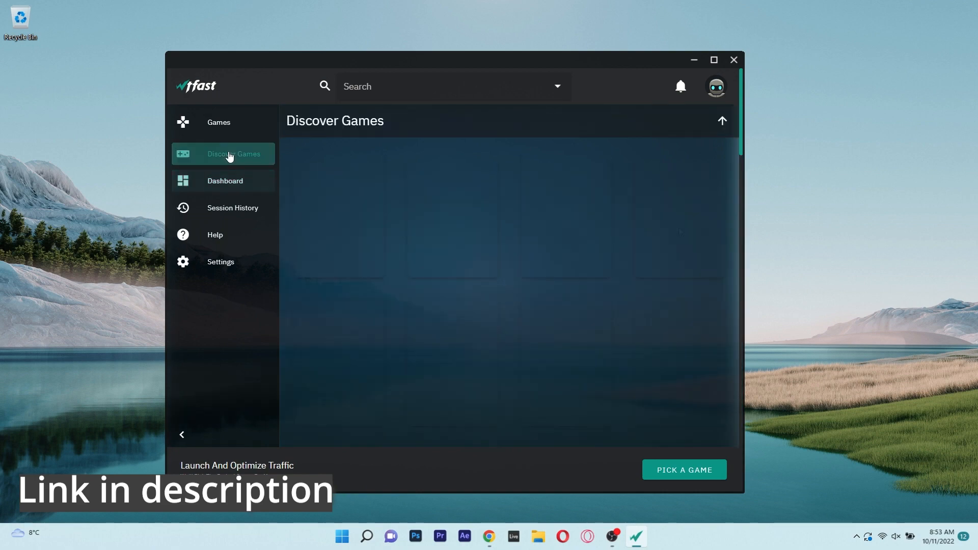
left_click(232, 208)
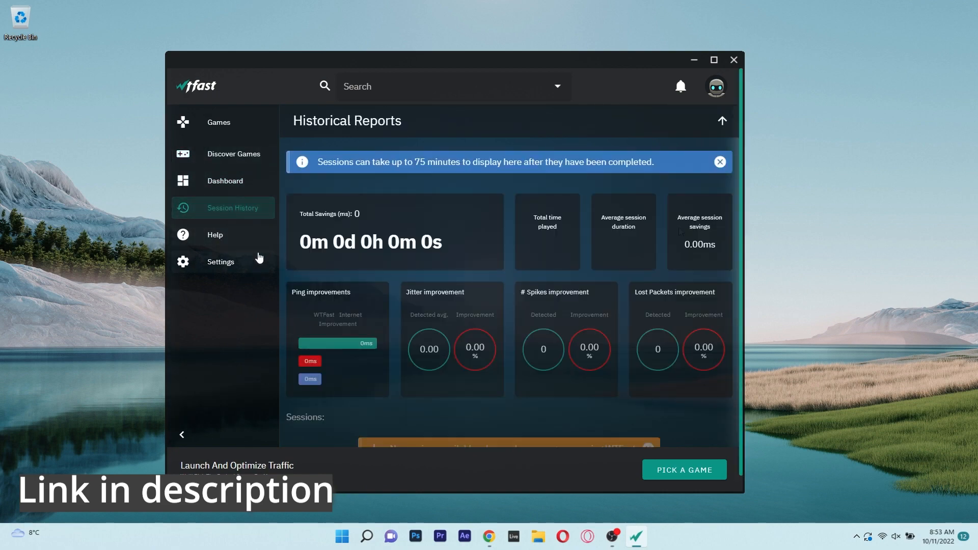
left_click(734, 59)
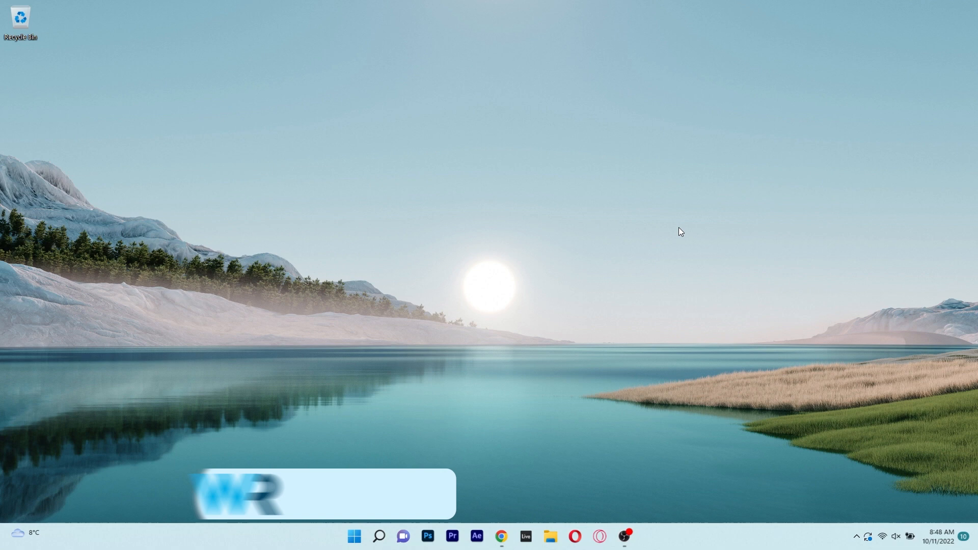
Tour Razer Cortex's library, Game Booster and System Clean pages, ending on Speed Up's 63 items.
left_click(636, 535)
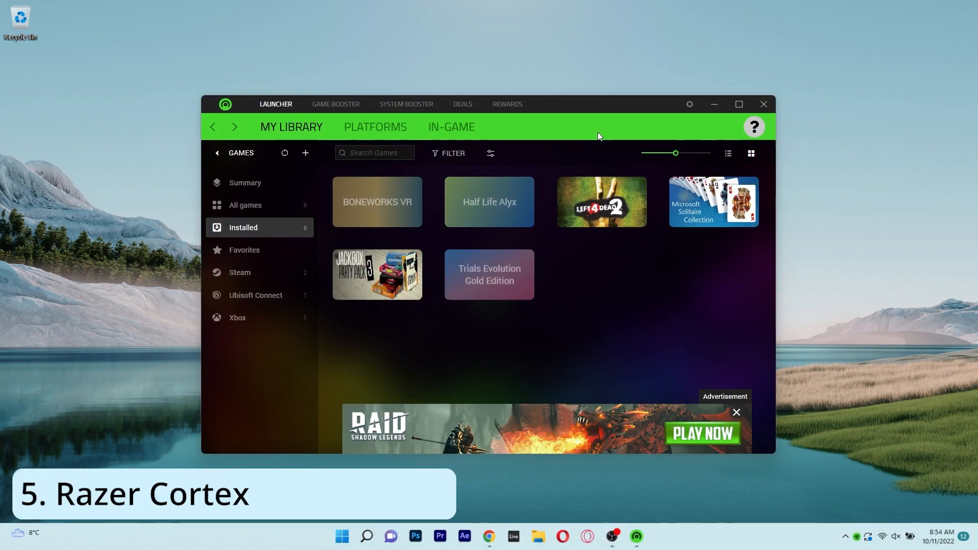
left_click(336, 104)
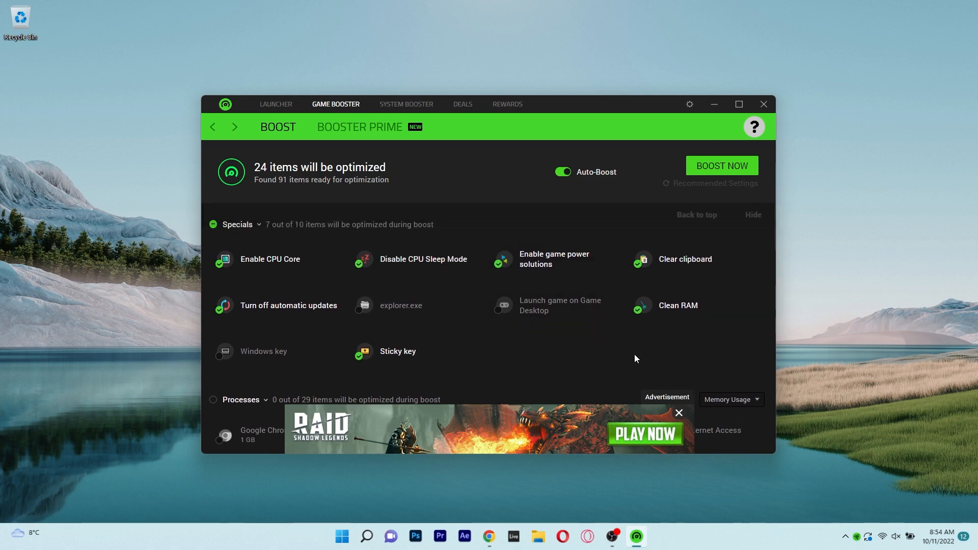
left_click(679, 413)
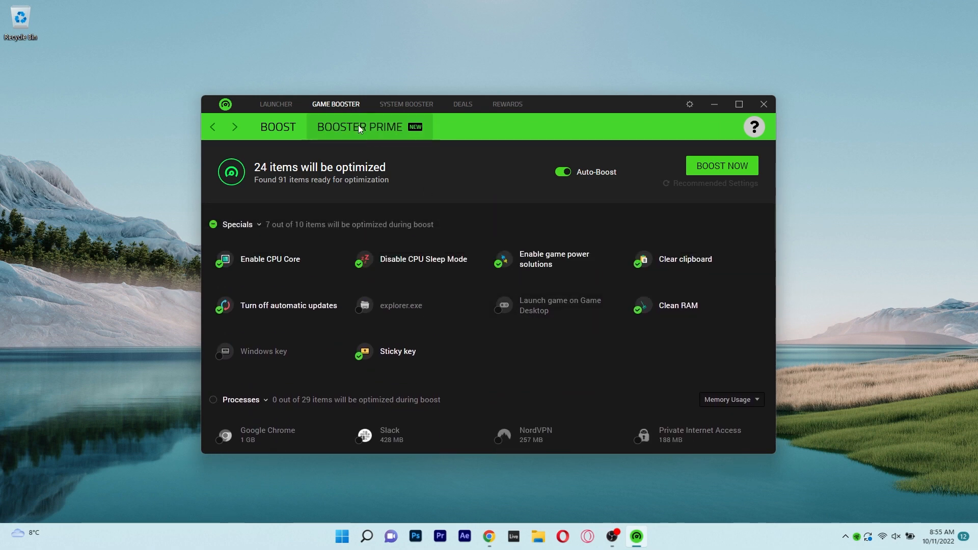
left_click(406, 104)
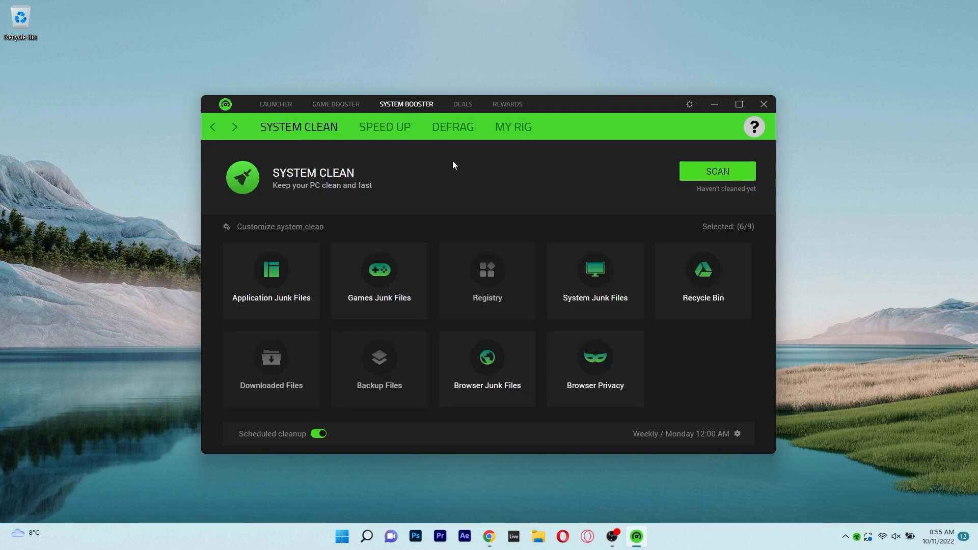
mouse_move(467, 184)
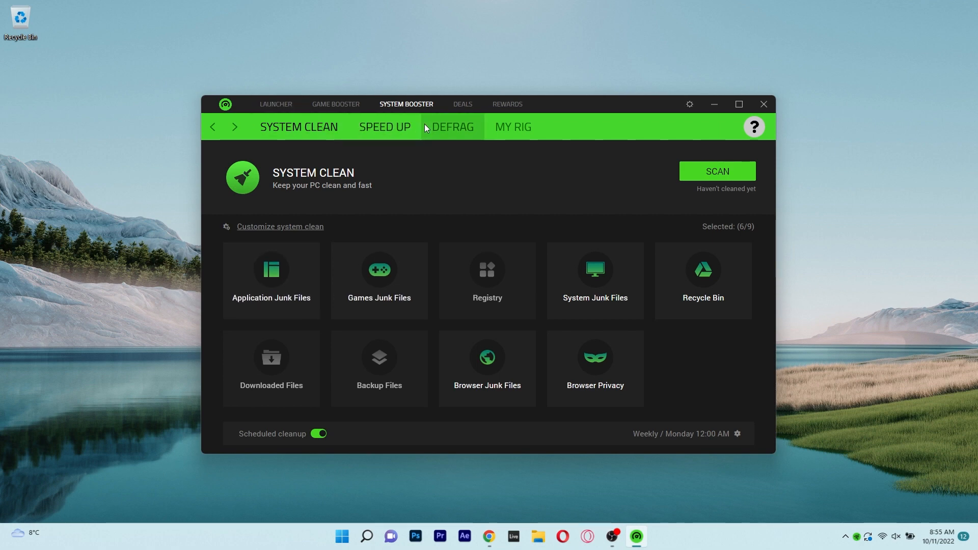
left_click(384, 126)
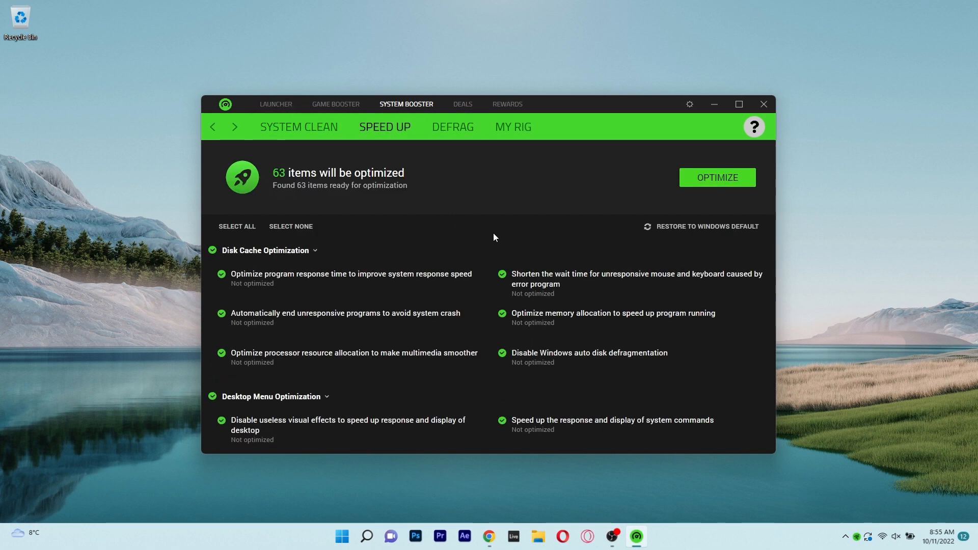
Revisit Razer Cortex's Defrag, Speed Up, Game Booster, library and System Clean pages, then close it.
left_click(452, 127)
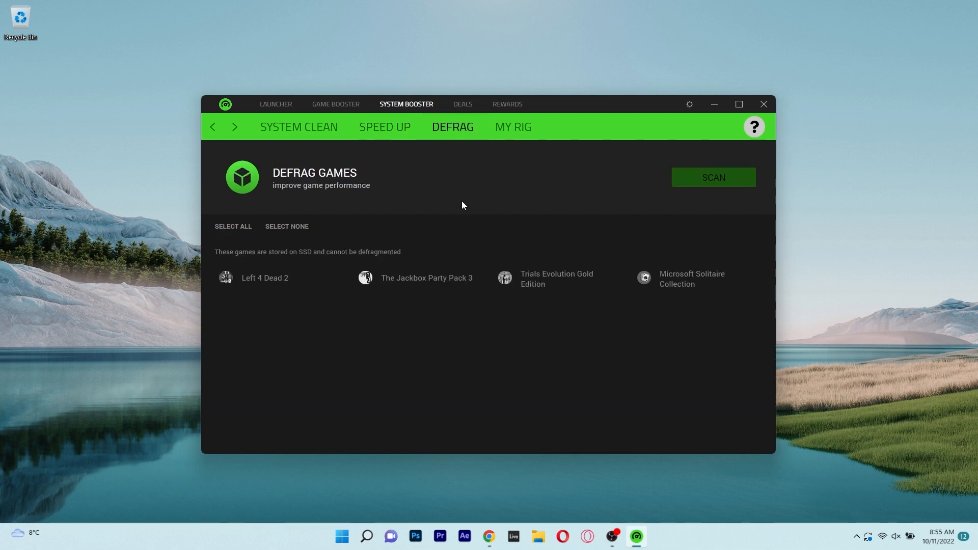
left_click(384, 127)
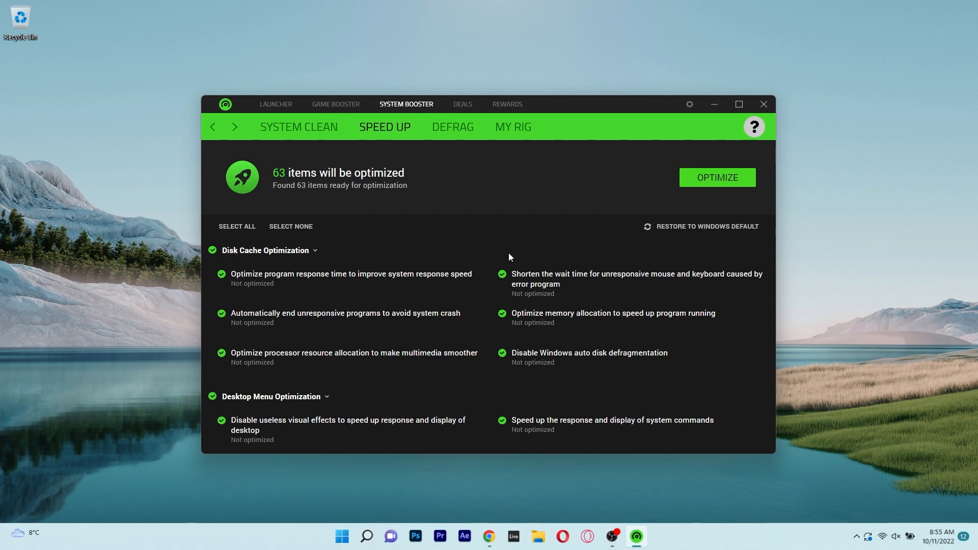
left_click(335, 104)
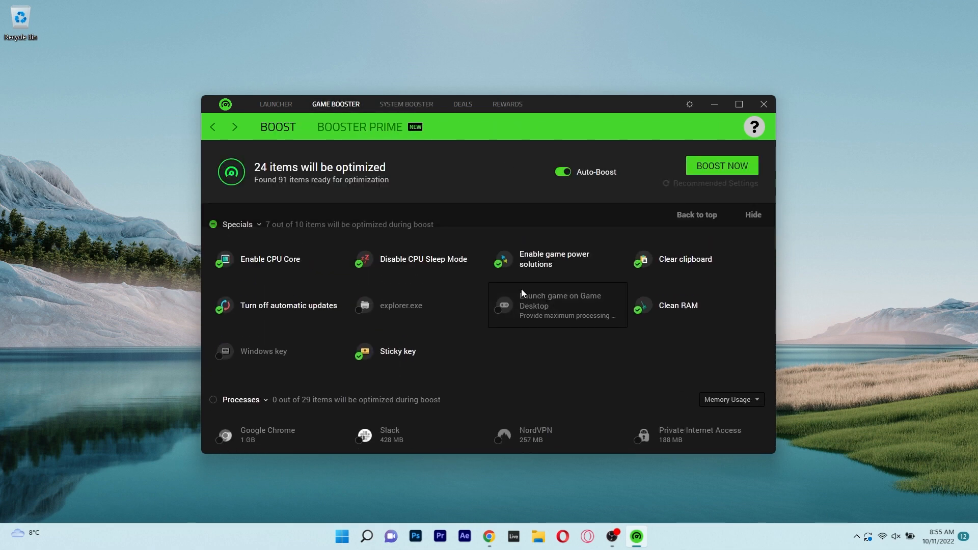
left_click(275, 104)
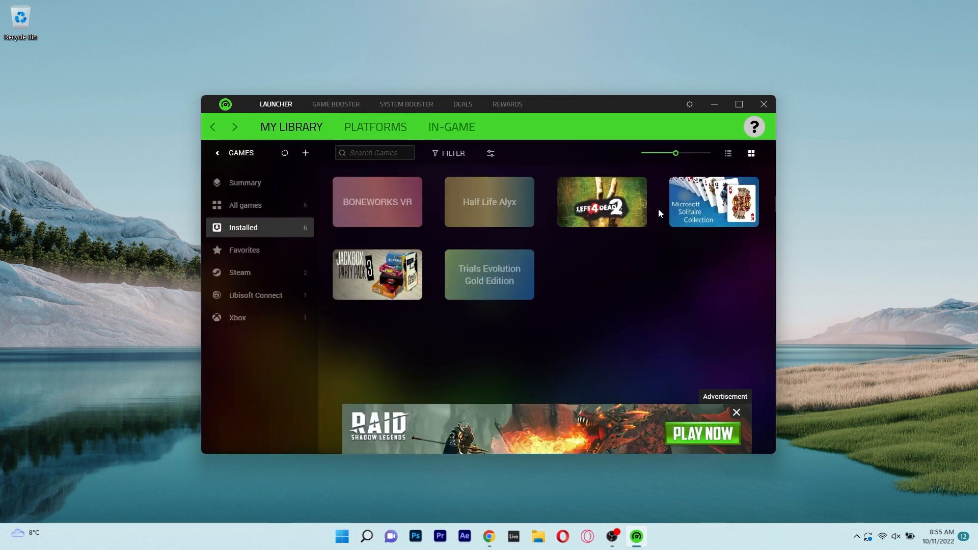
left_click(335, 104)
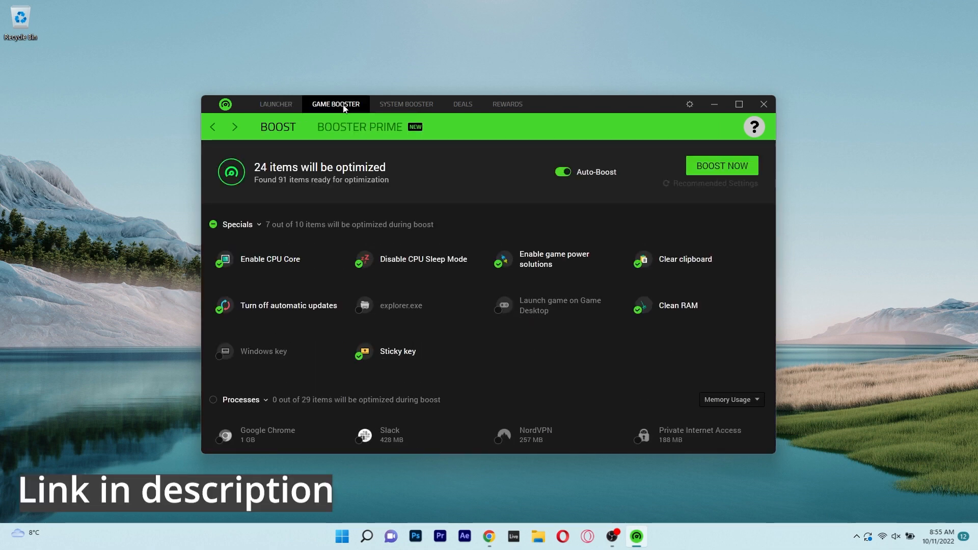
left_click(405, 103)
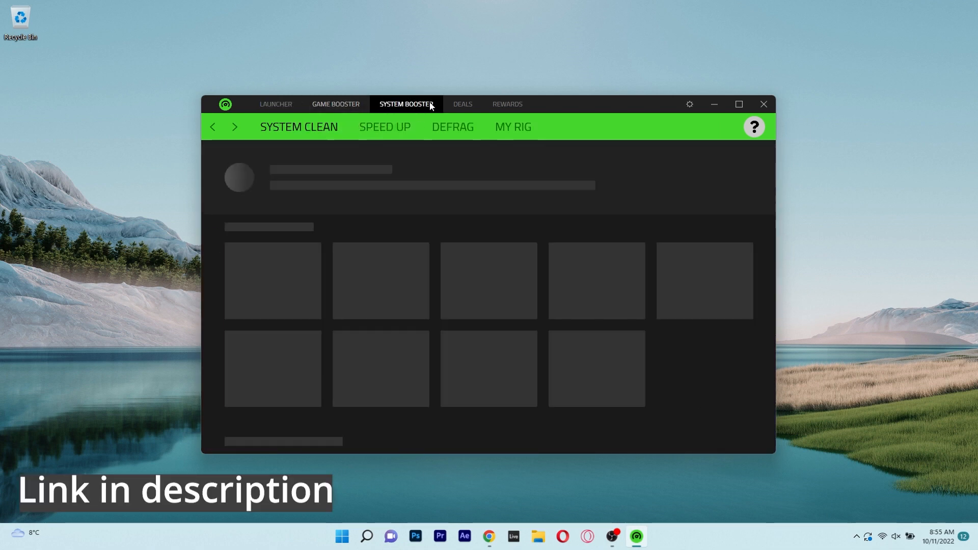
left_click(763, 104)
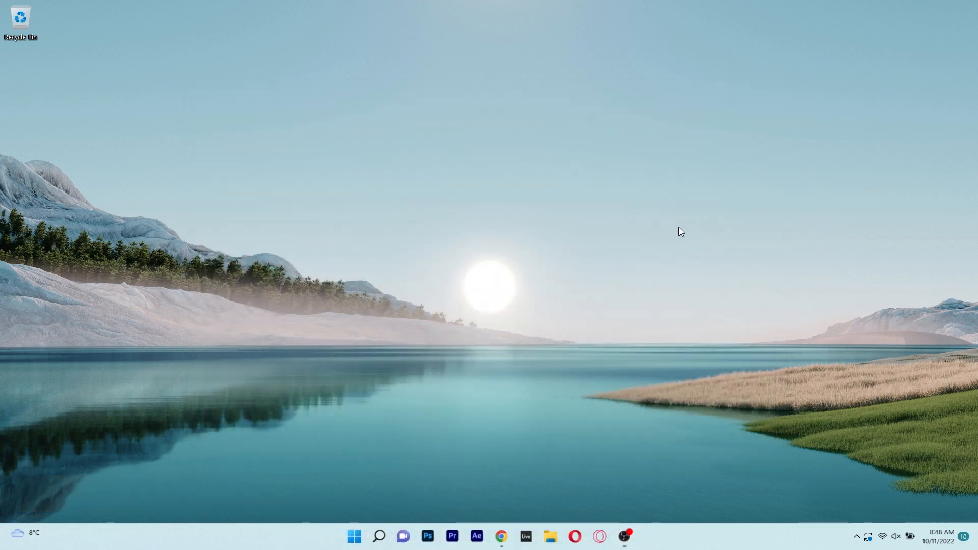
left_click(625, 535)
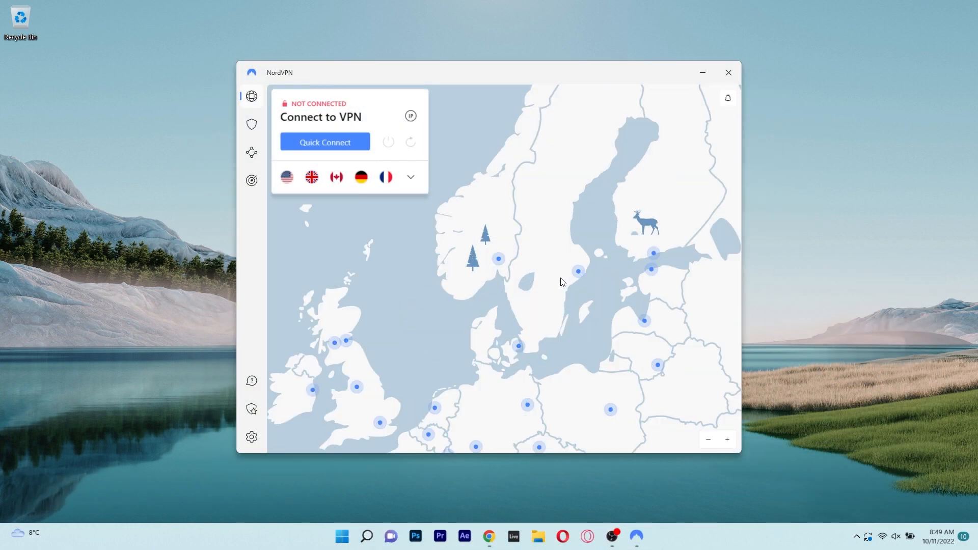
left_click(636, 536)
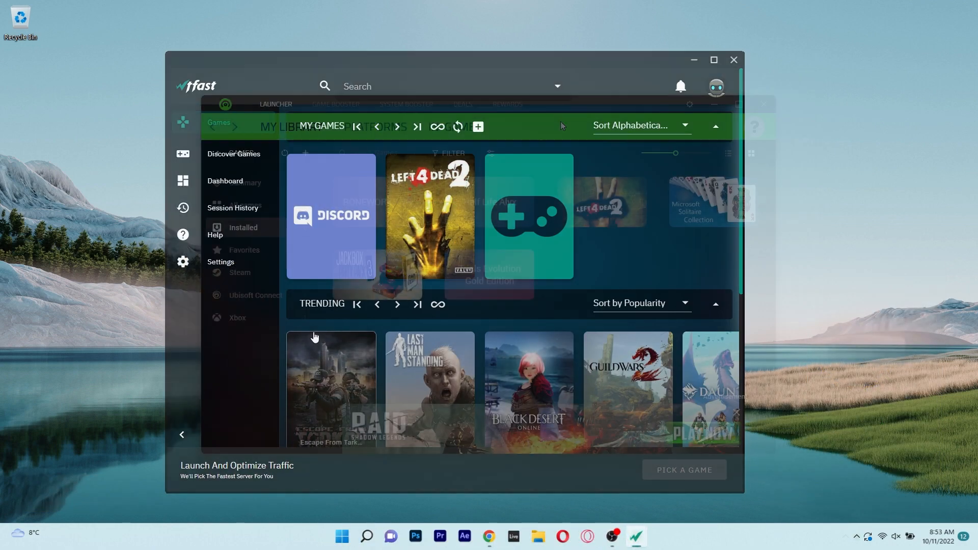
left_click(733, 59)
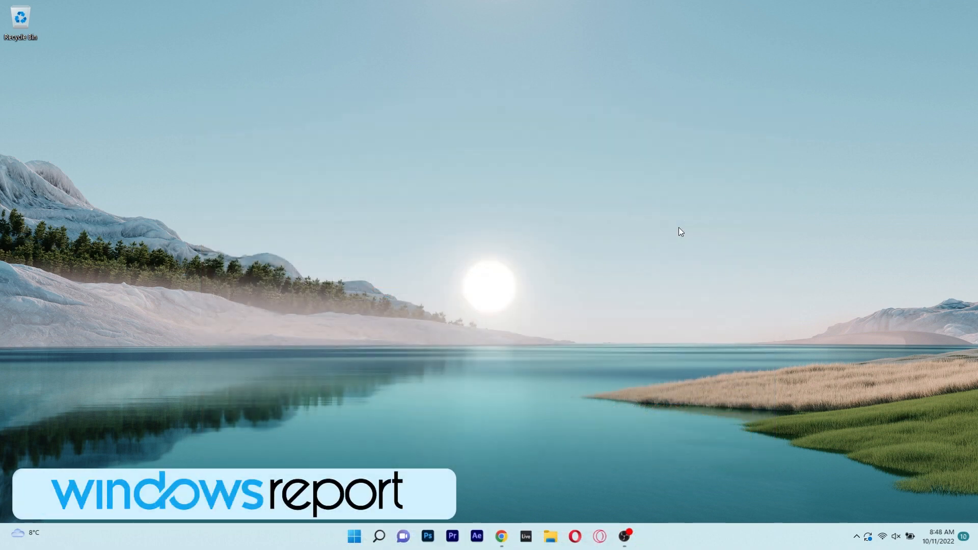